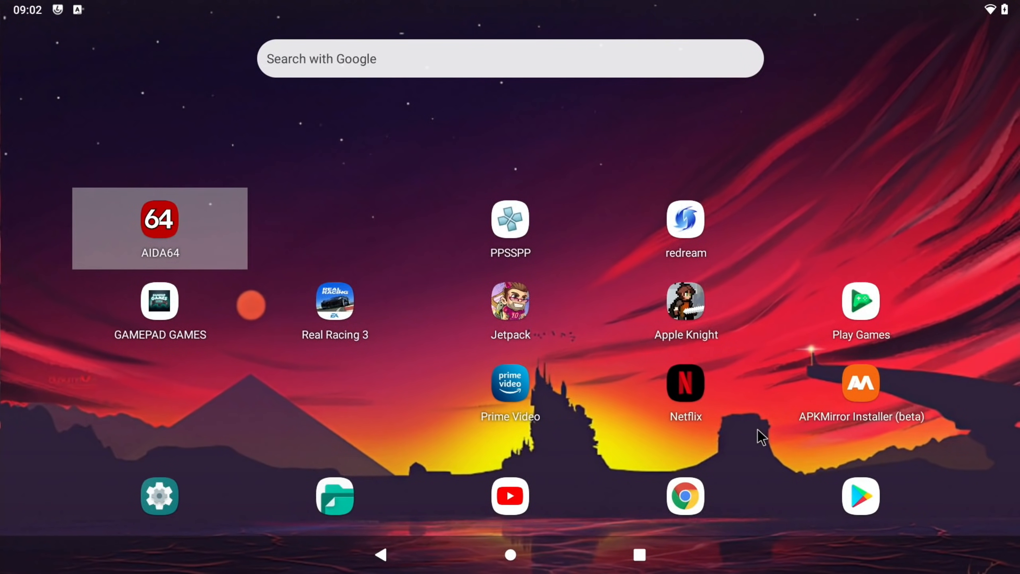
mouse_move(688, 390)
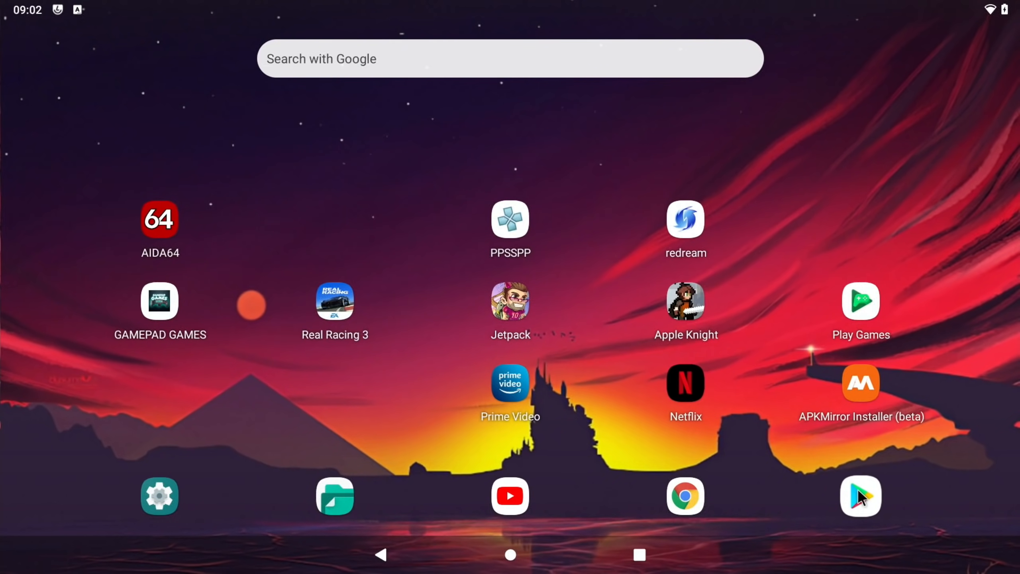
Step: Launch Google Play Store and search it for "netflix"
click(860, 495)
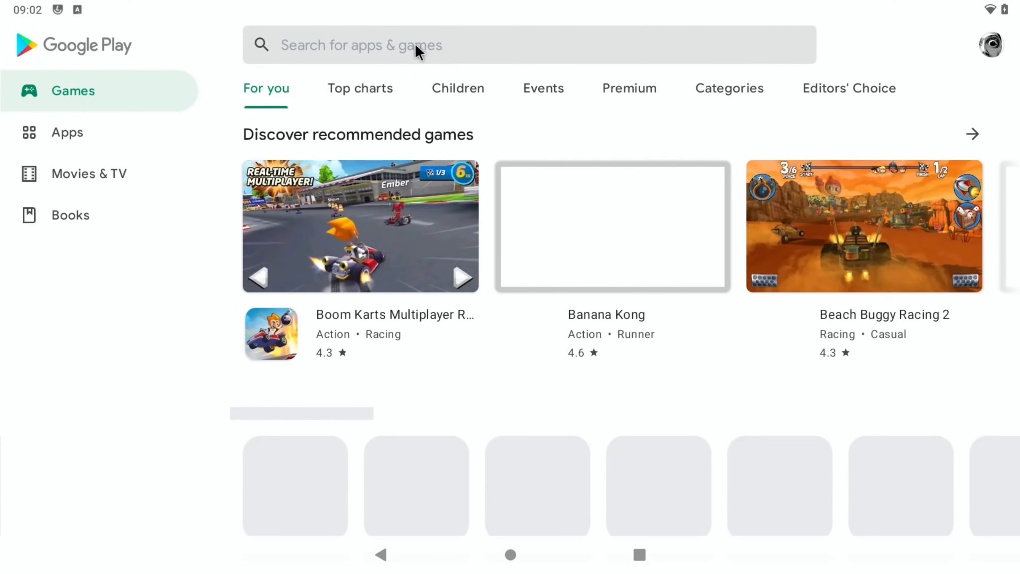
text(n)
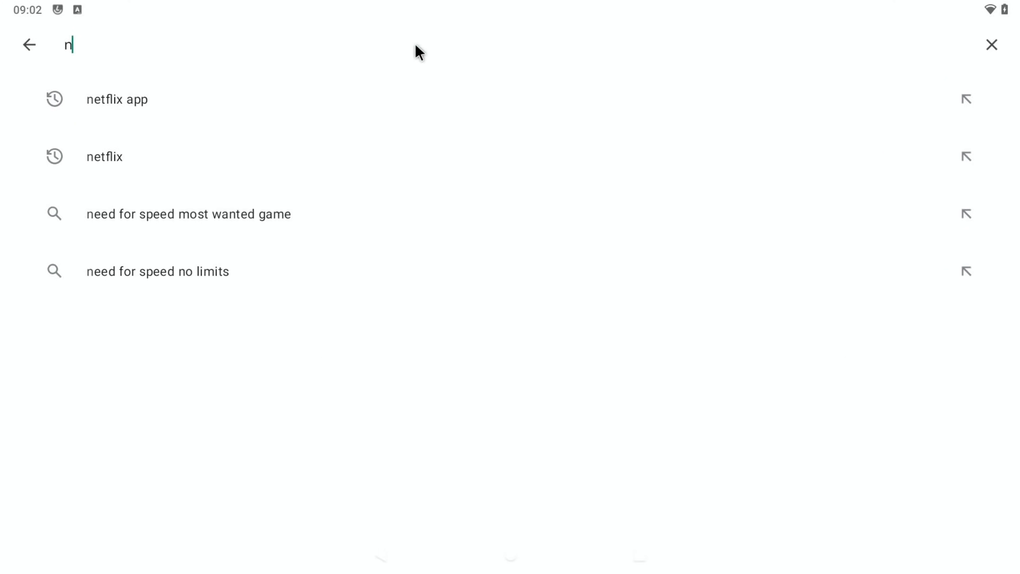
text(etflix)
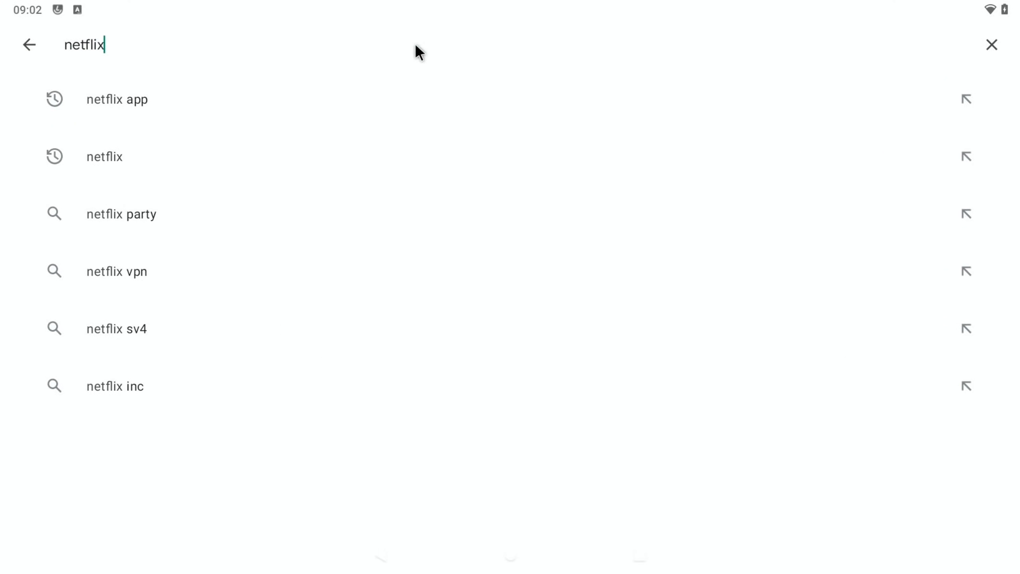
key(Enter)
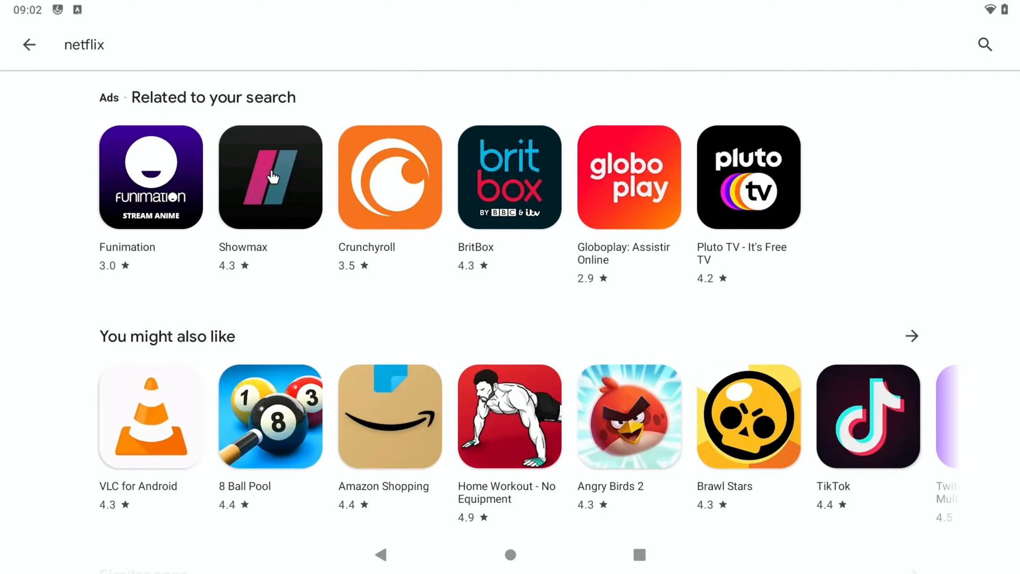
mouse_move(204, 69)
text(prime)
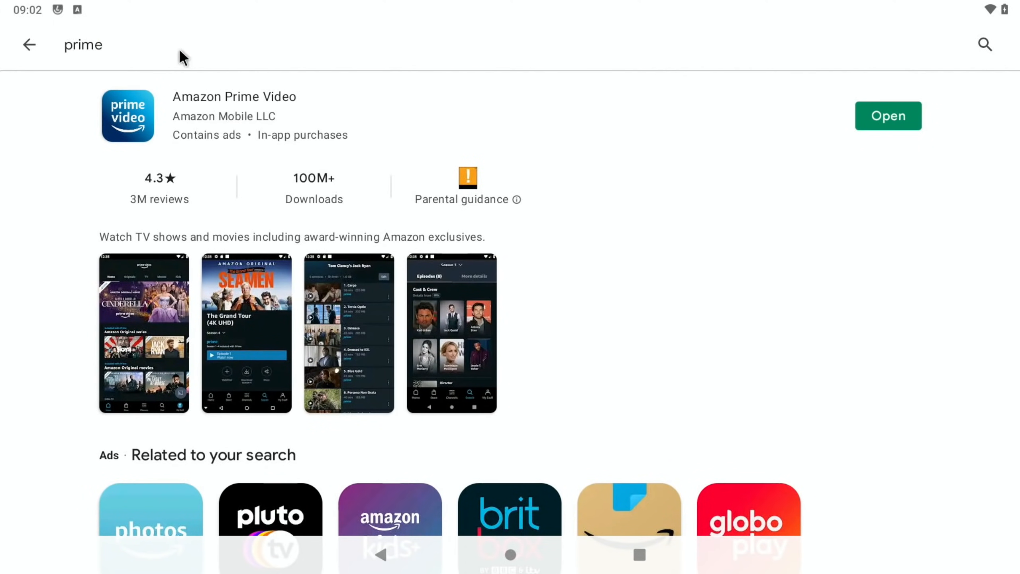
mouse_move(195, 109)
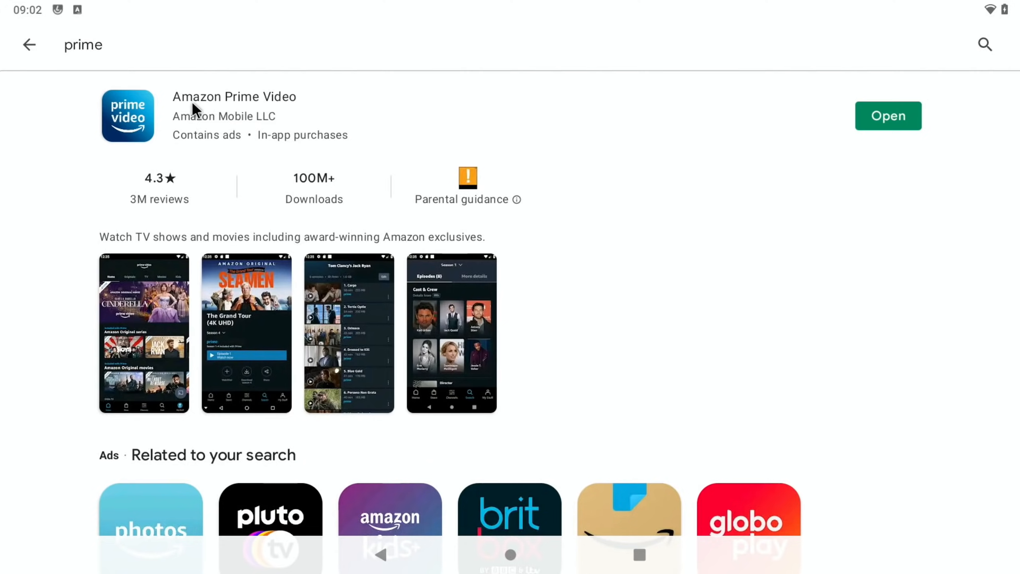
mouse_move(514, 564)
text(apk mirror)
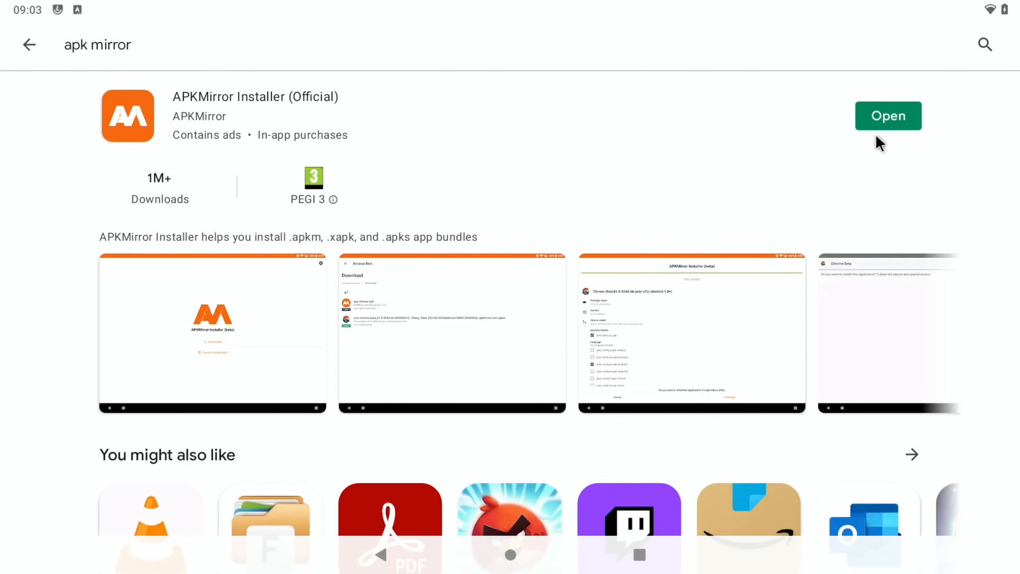
mouse_move(615, 519)
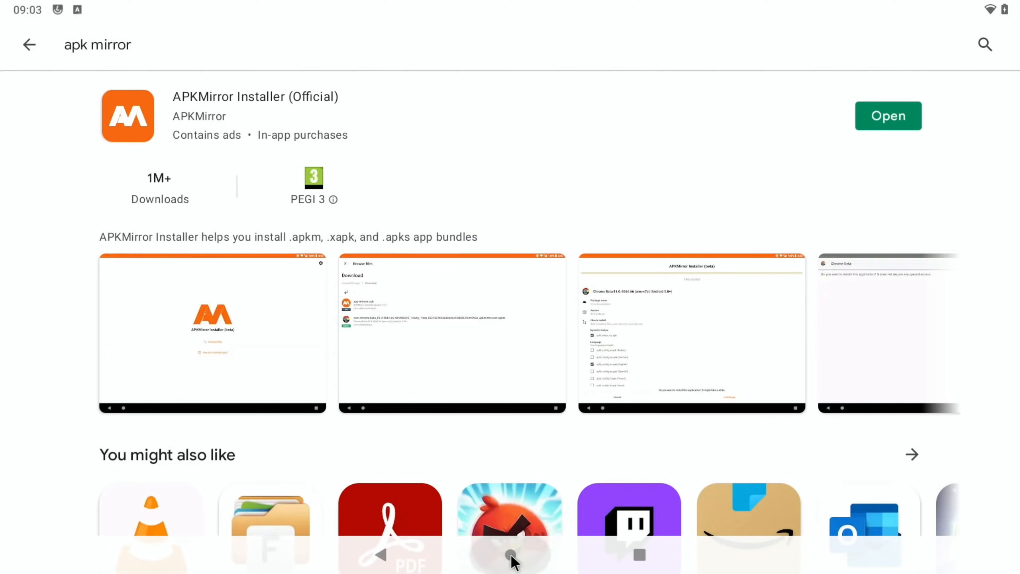
Step: View the APKMirror Netflix 8.3.0 download page in Chrome, then return home
click(510, 554)
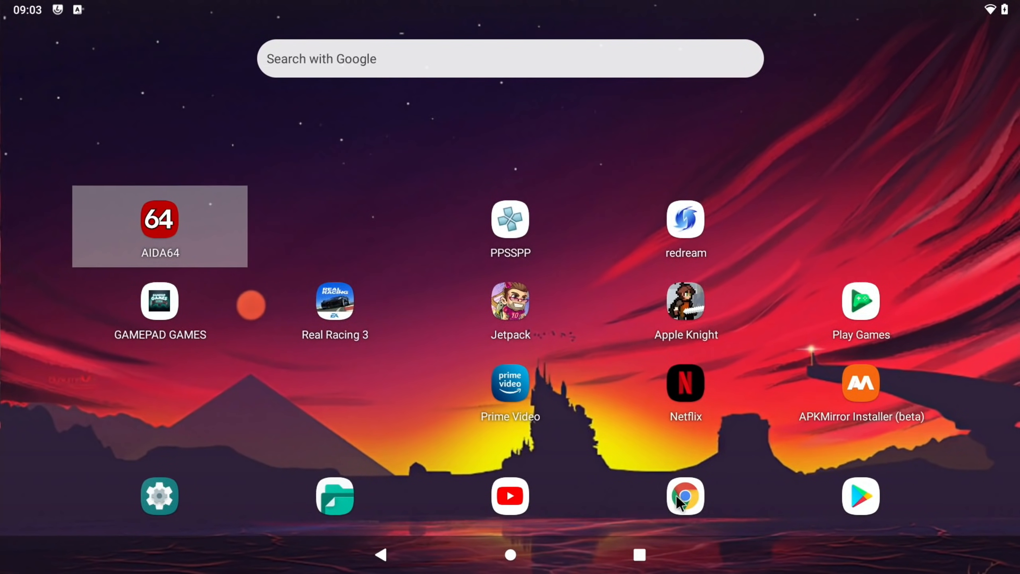
click(684, 496)
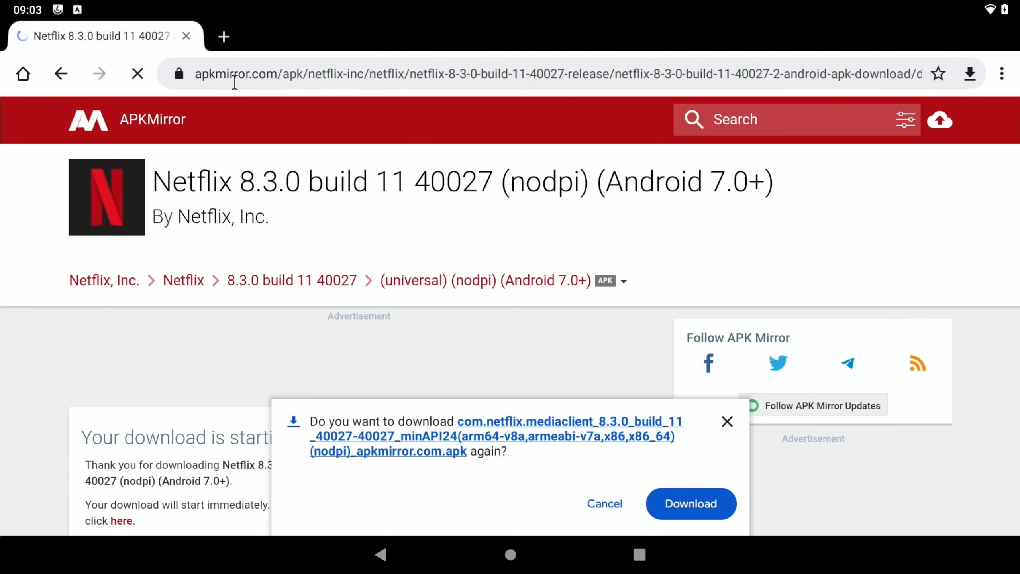
mouse_move(514, 558)
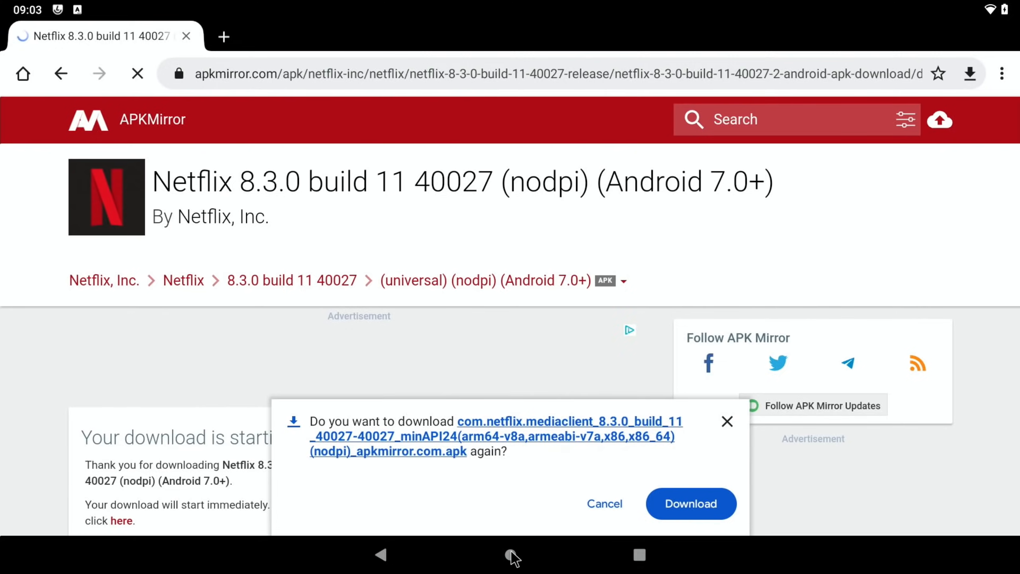
click(510, 554)
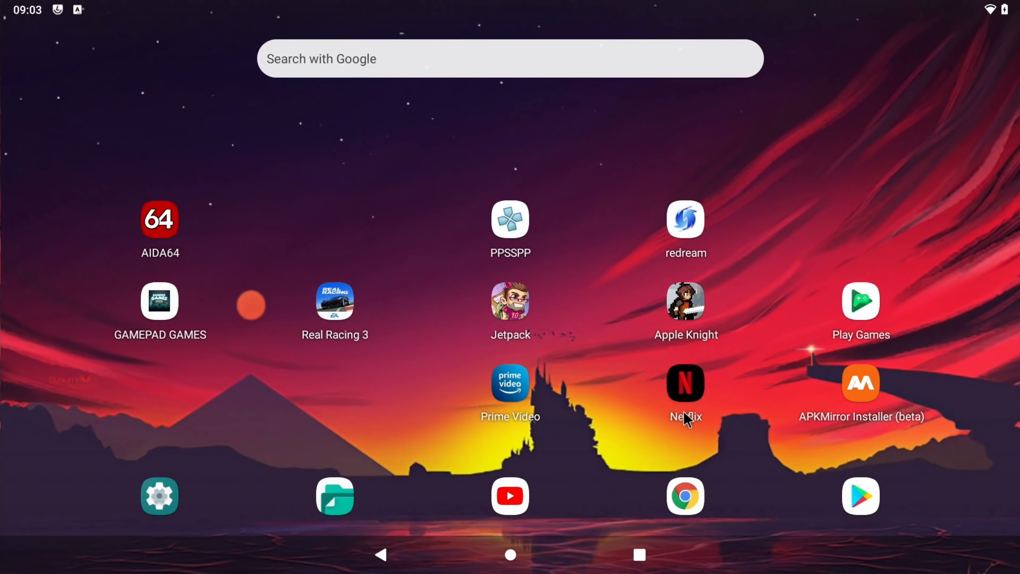
Step: Launch Netflix, play and pause Our Planet "Jungles" from Series, then back out to its page
click(684, 382)
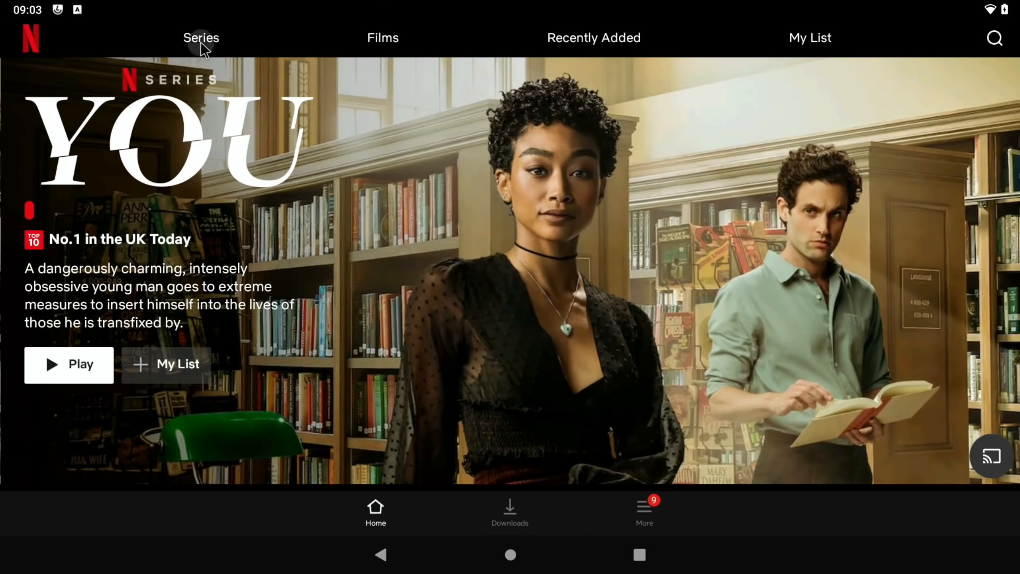
click(200, 37)
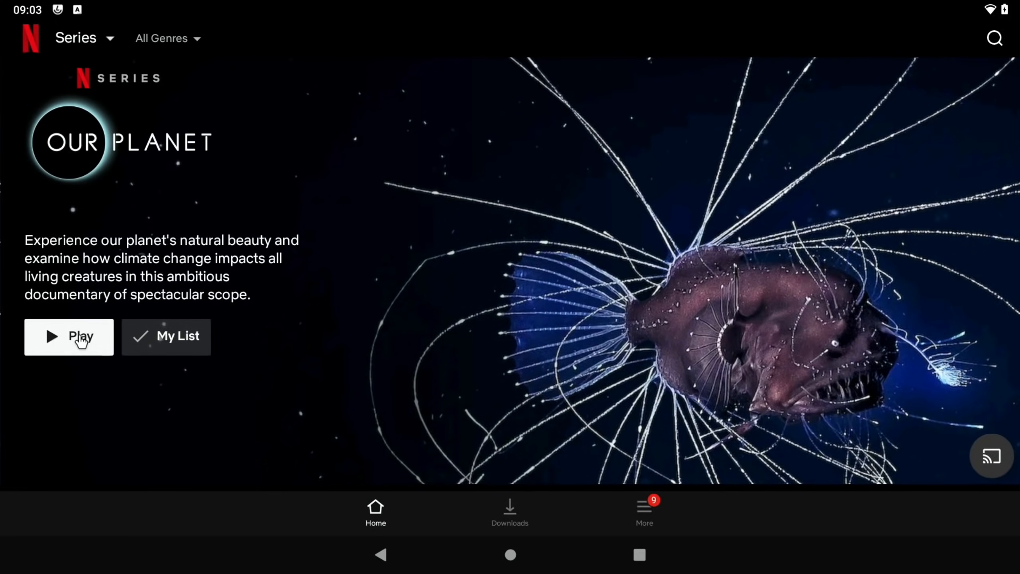
click(69, 336)
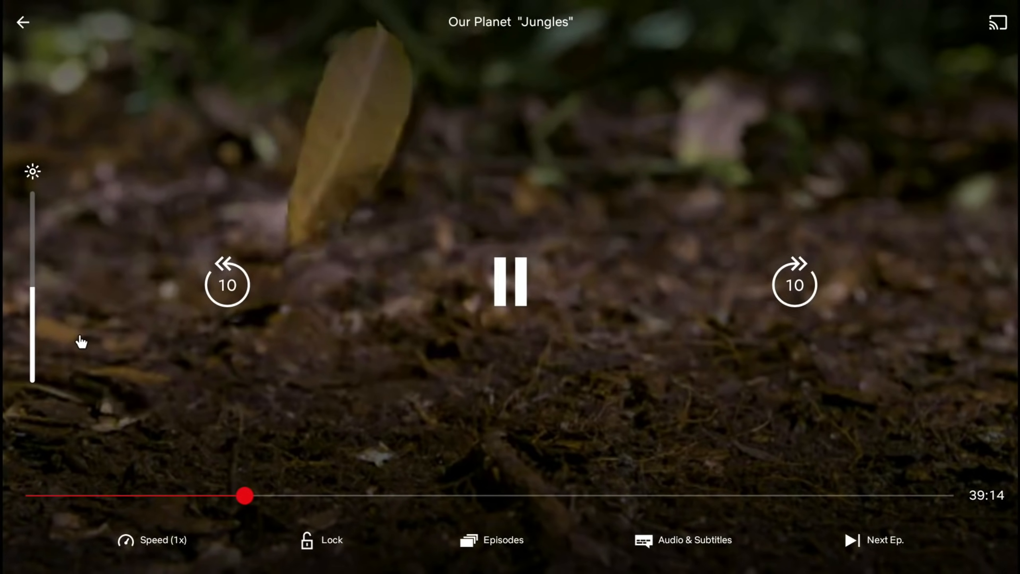
click(510, 281)
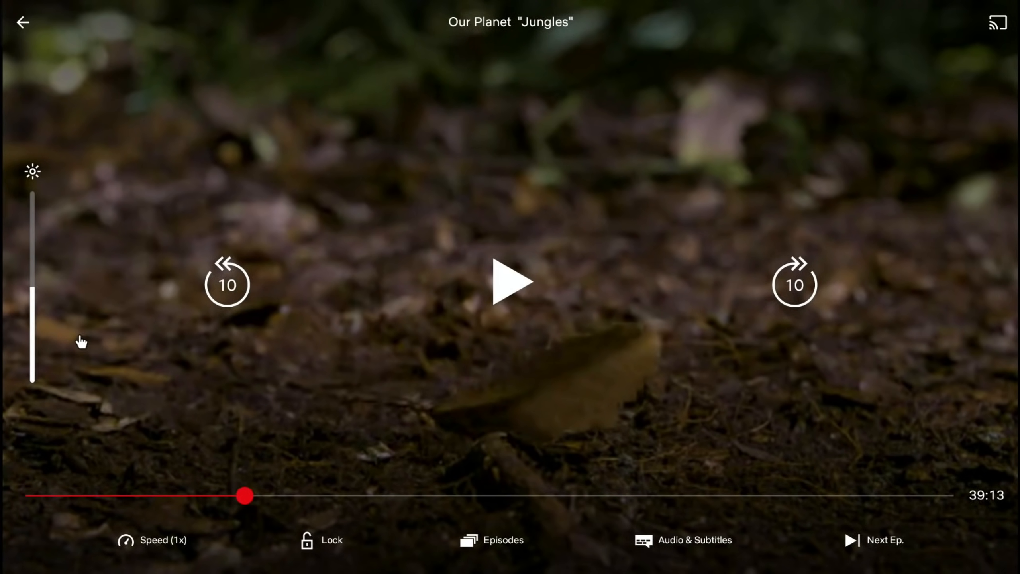
click(23, 22)
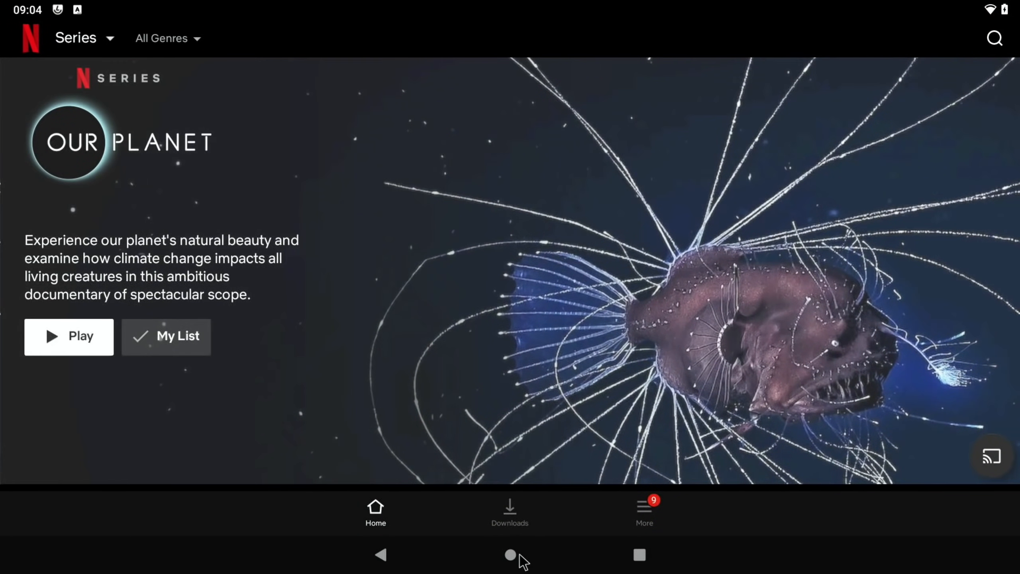
Step: Launch Prime Video and open Clarkson's Farm Season 1 under Originals and Exclusives
click(510, 555)
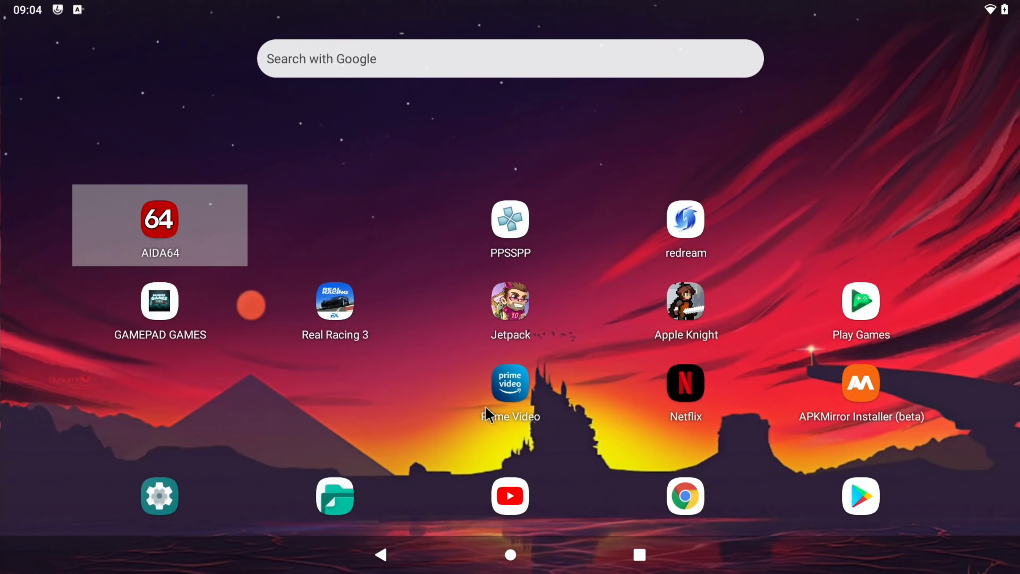
click(509, 382)
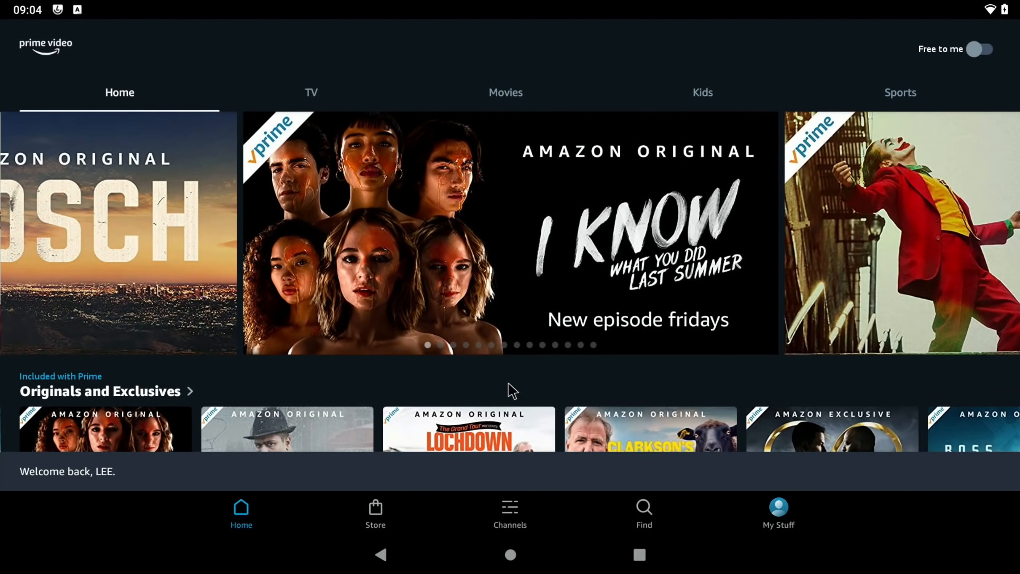
scroll(down, 3)
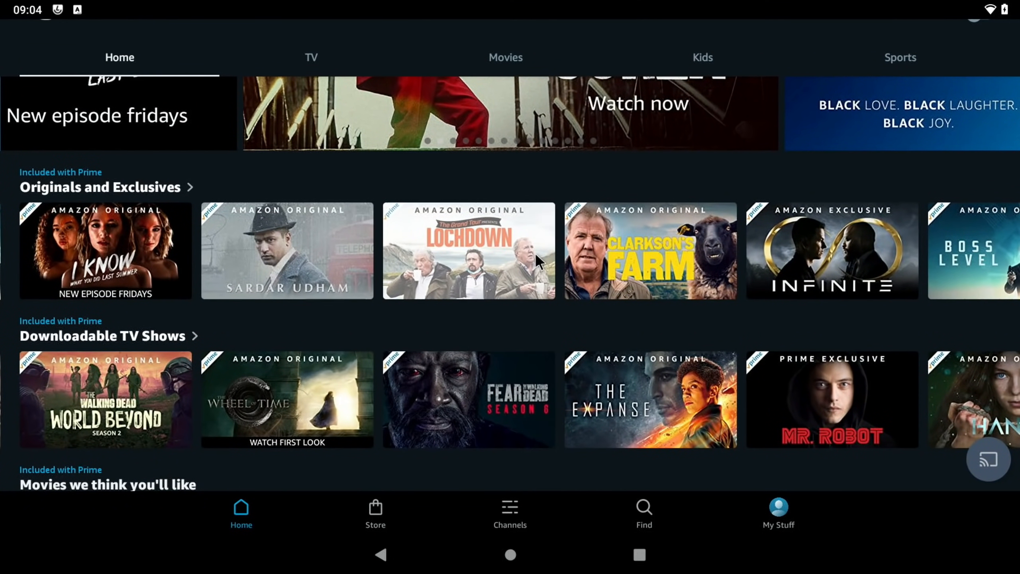
click(650, 250)
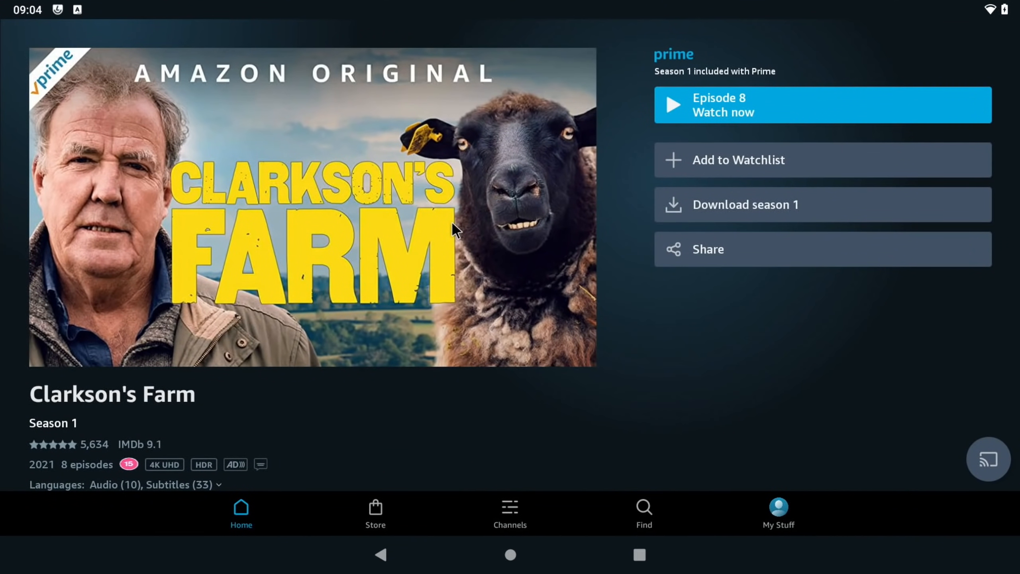
Step: Rerun the YouTube search "leepspvideo hdr" and start the 4K UHD HDR Demo Clips video
click(510, 554)
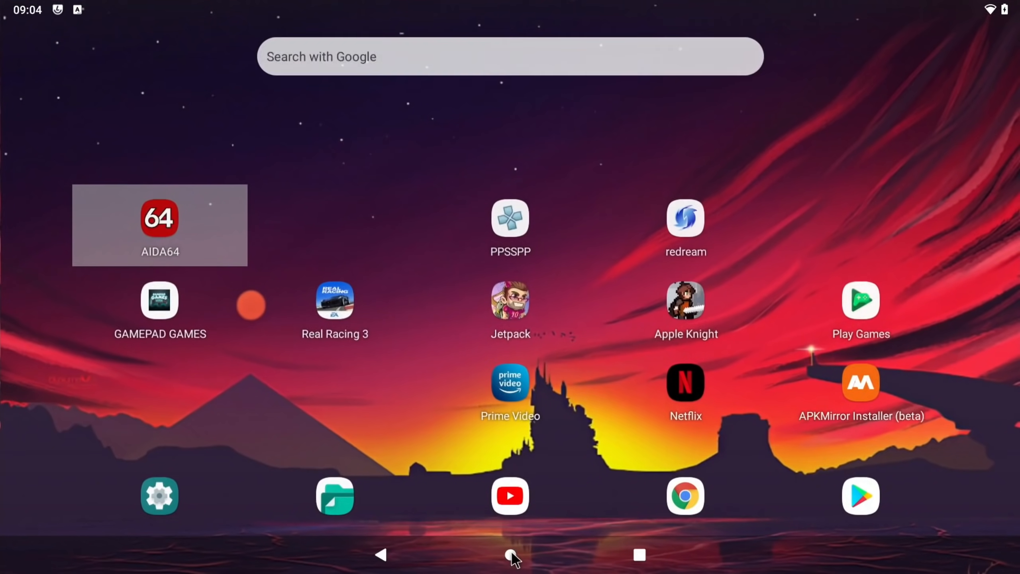
mouse_move(433, 442)
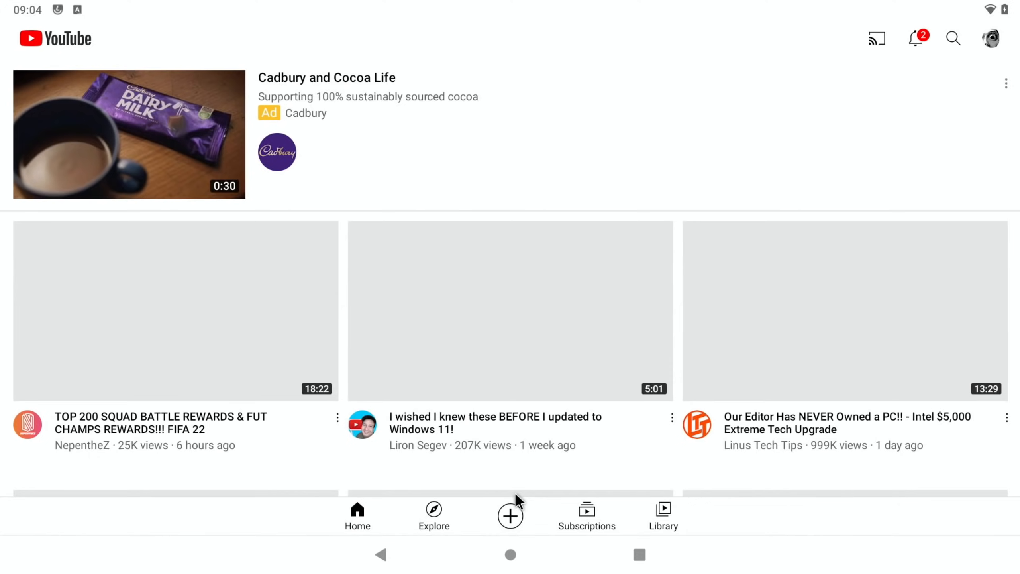
click(953, 38)
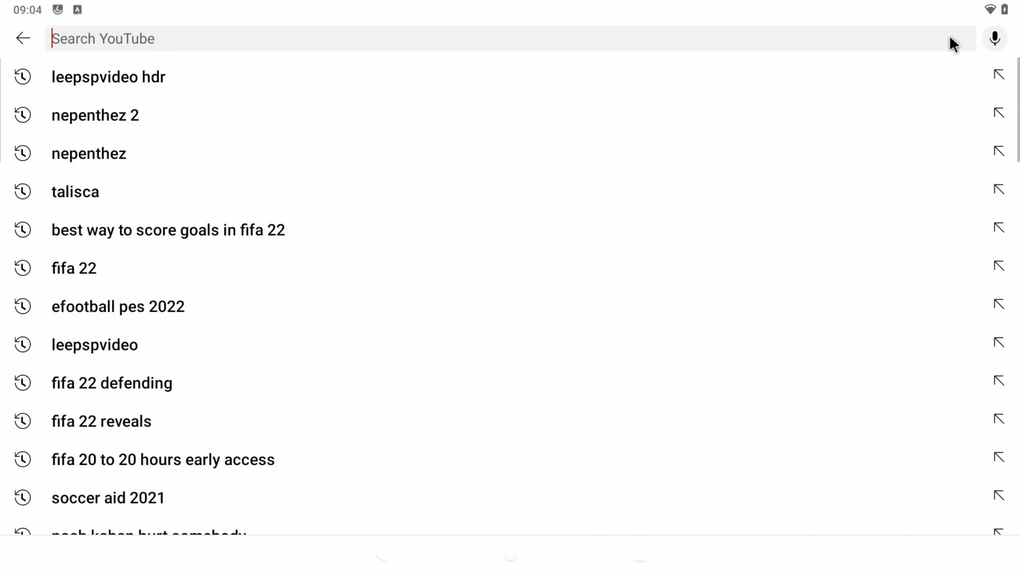
mouse_move(156, 87)
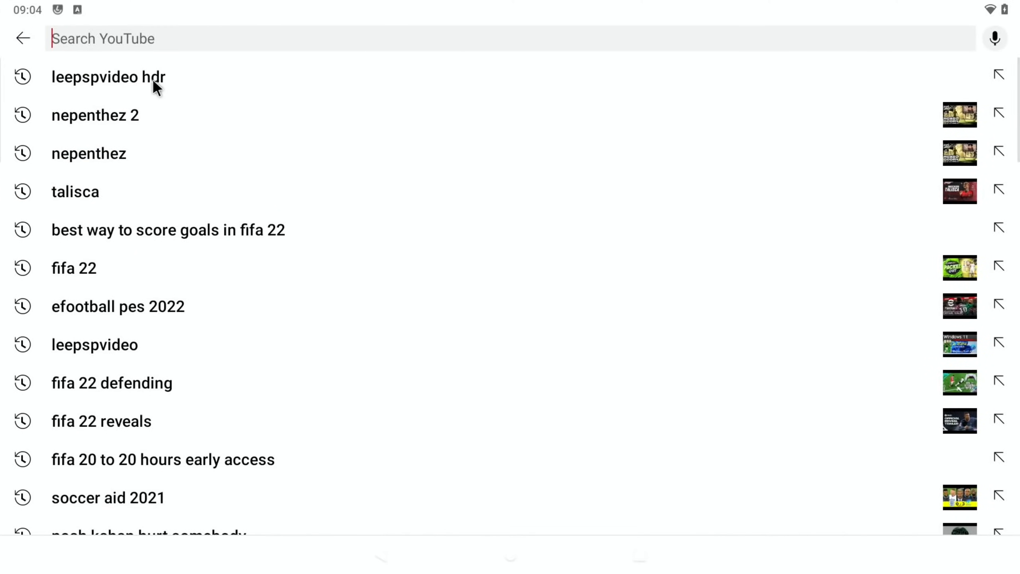
click(108, 76)
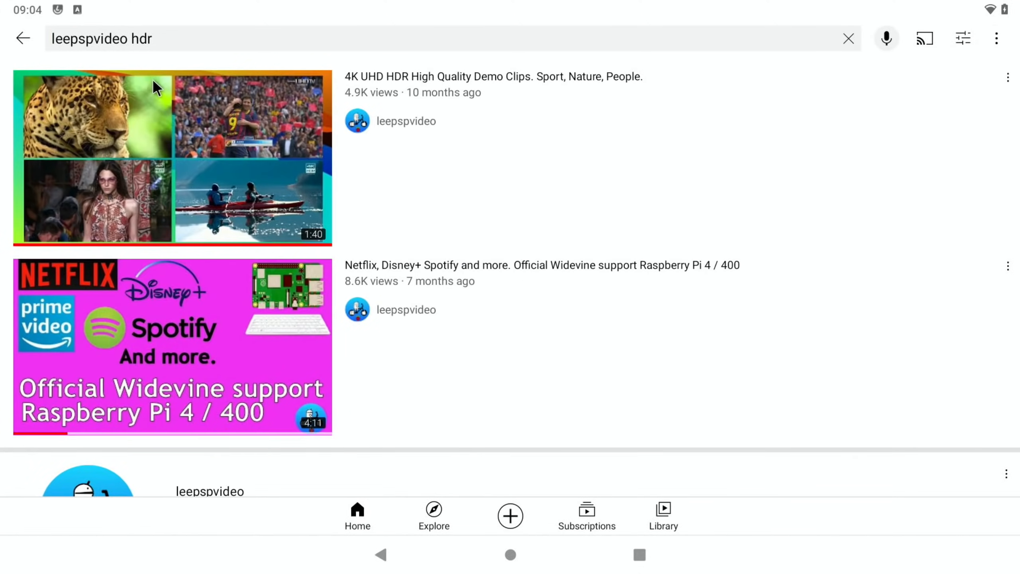
click(173, 157)
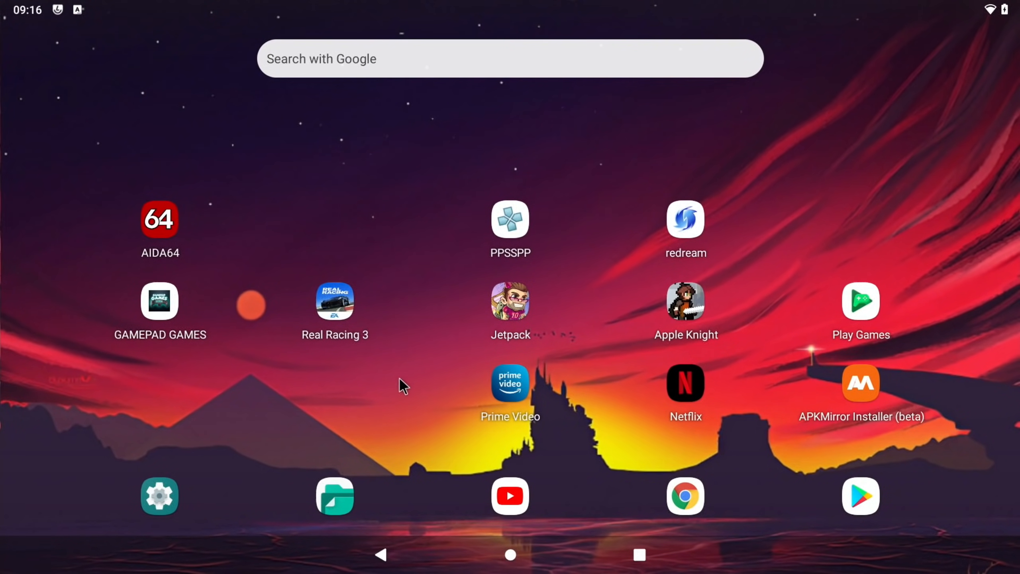
mouse_move(395, 379)
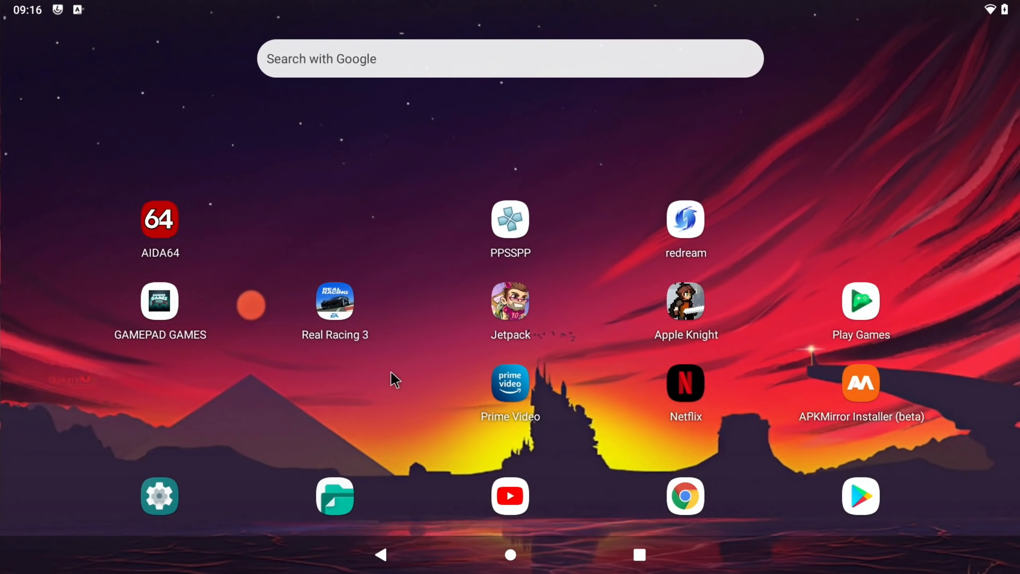
mouse_move(498, 240)
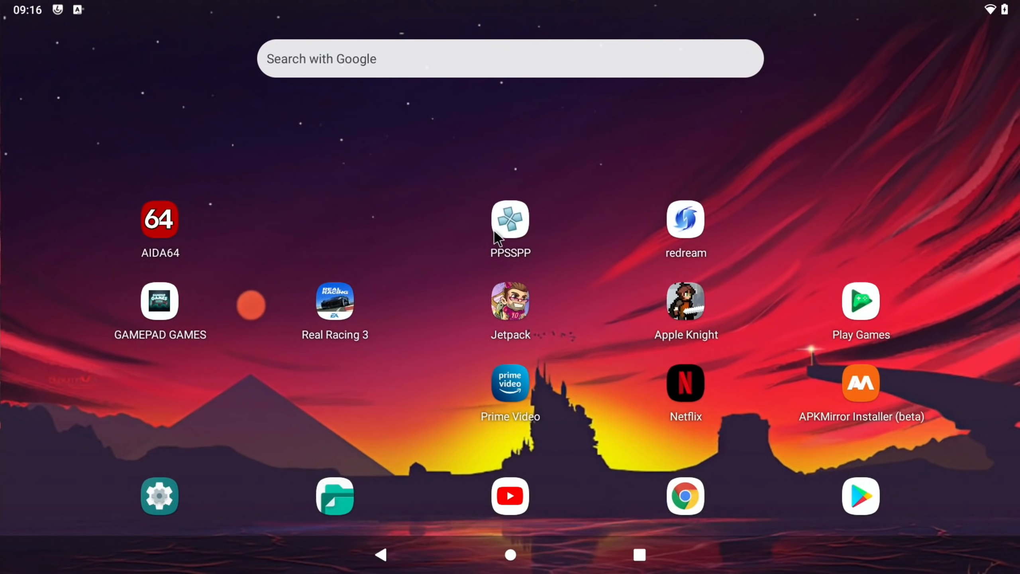
mouse_move(516, 223)
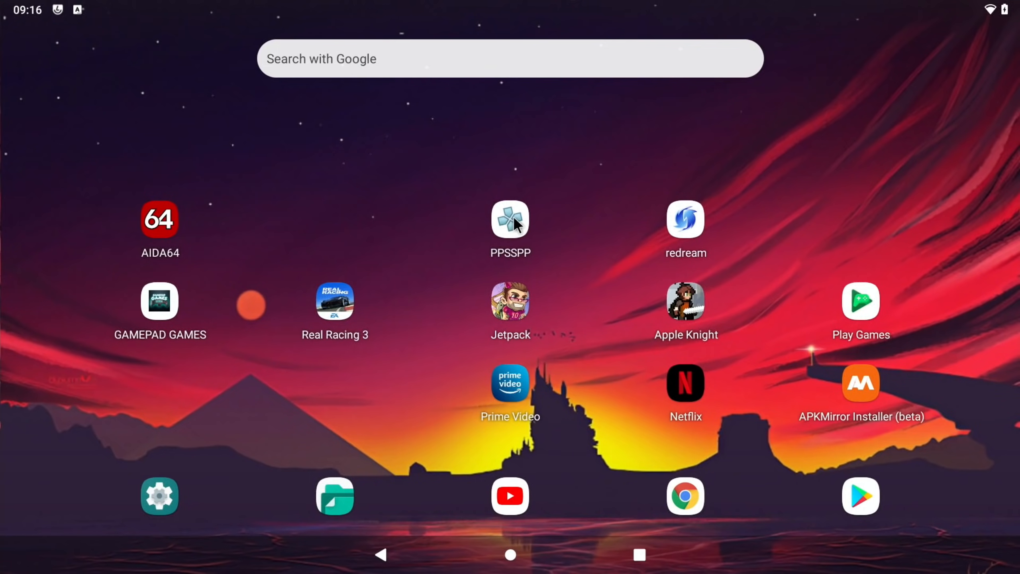
mouse_move(306, 309)
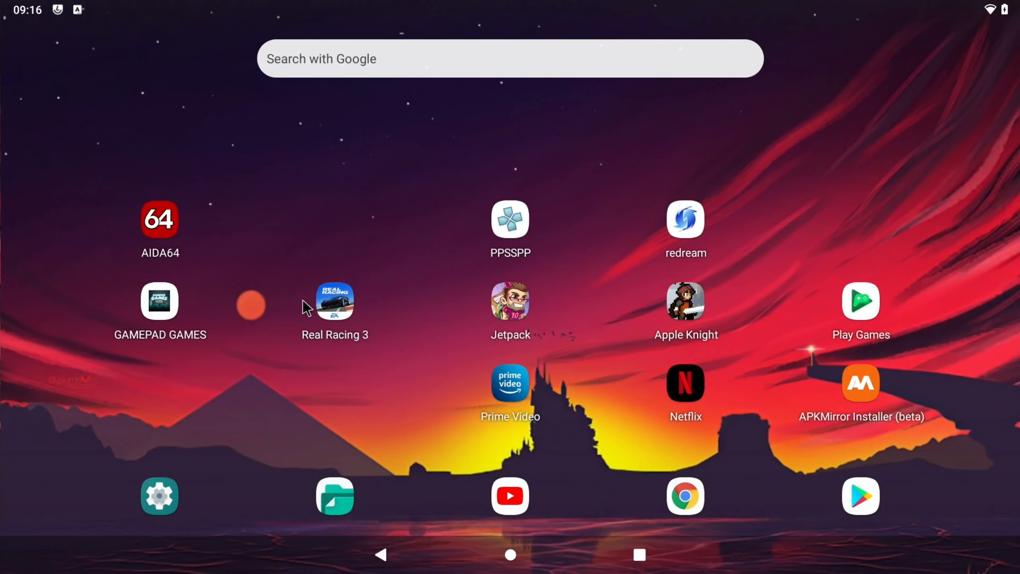
mouse_move(380, 308)
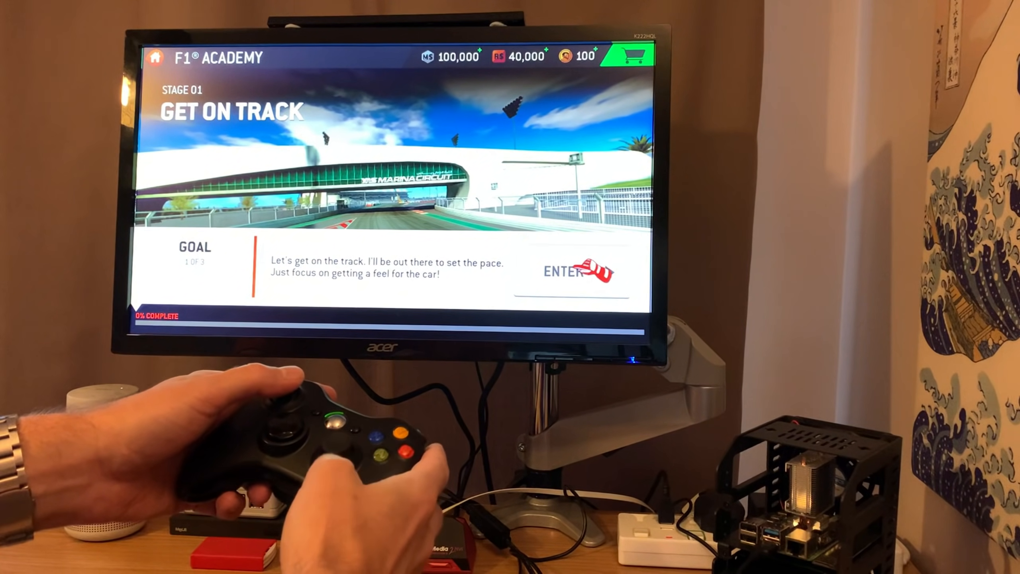
click(572, 271)
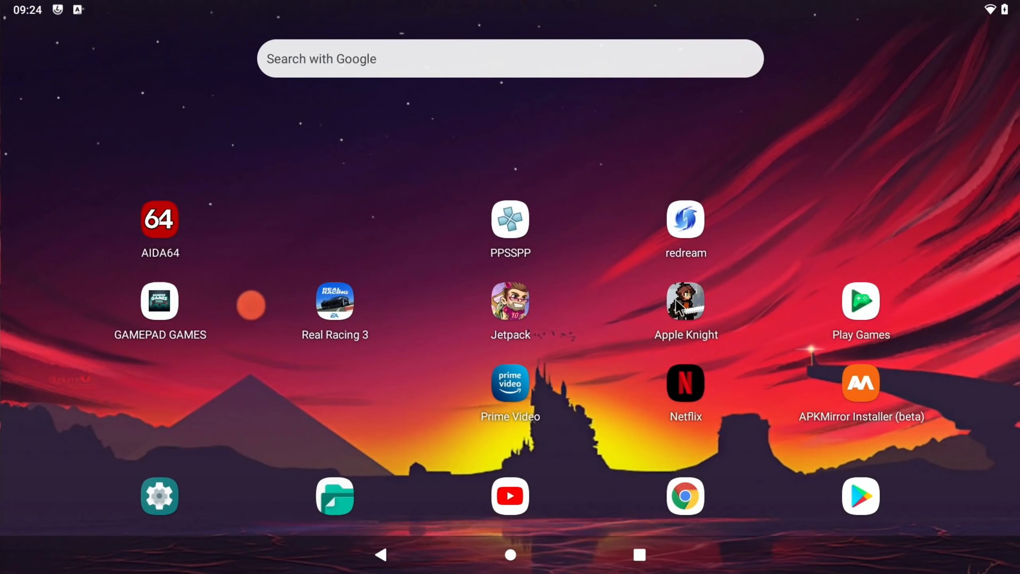
click(685, 305)
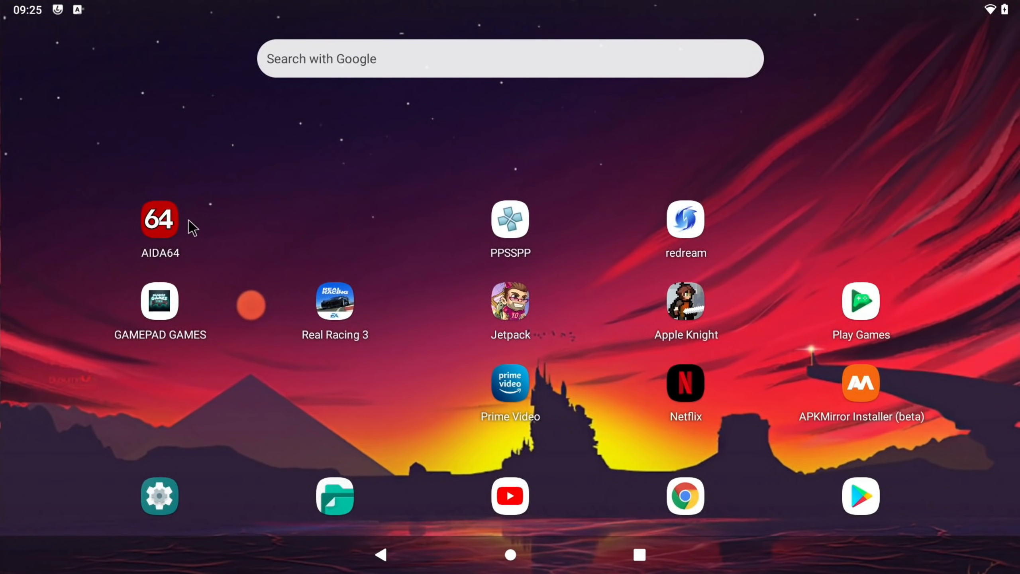
Step: Launch AIDA64 and check the CPU temperature and general system information
click(160, 220)
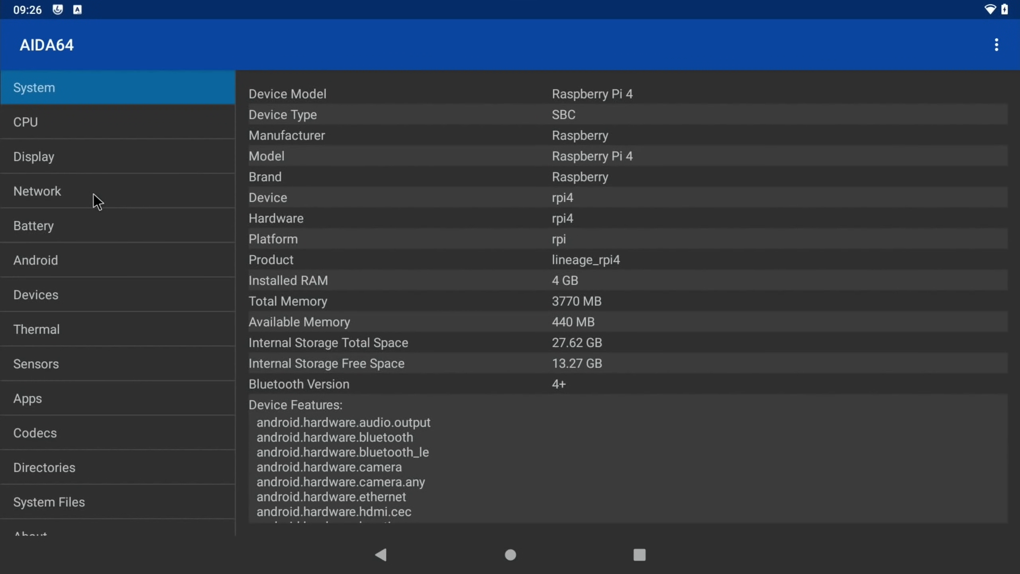
click(37, 329)
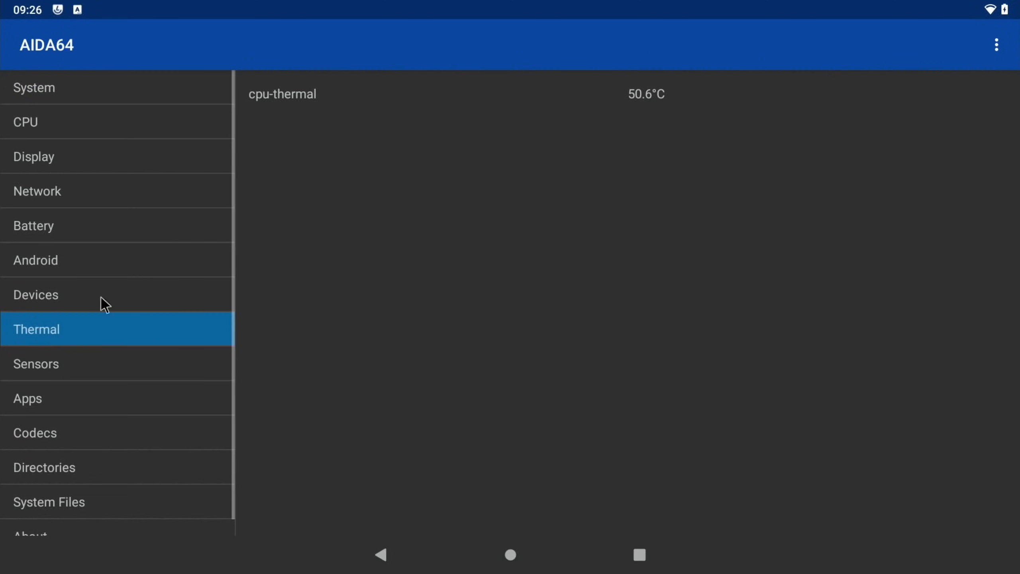
mouse_move(626, 111)
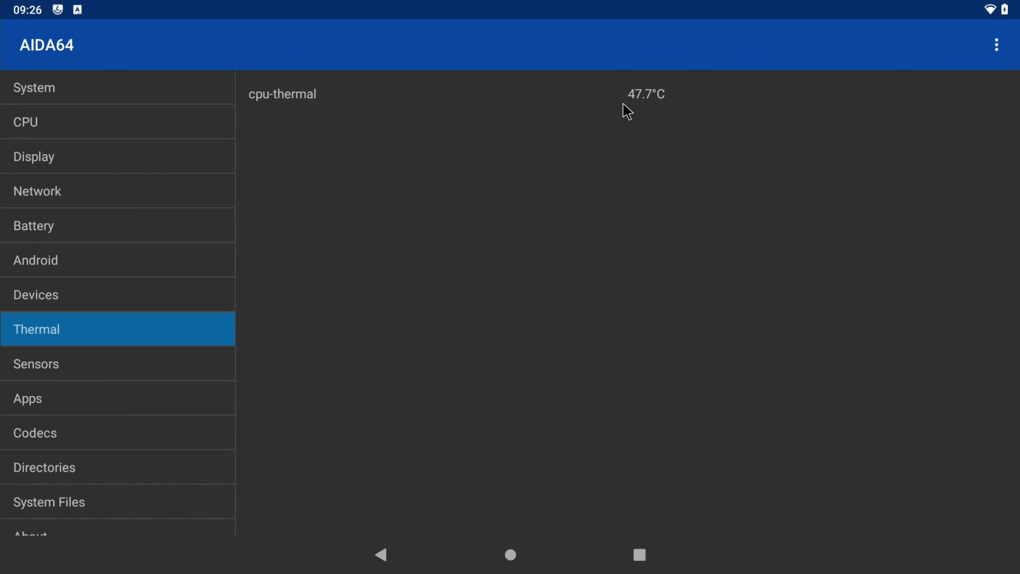
mouse_move(567, 128)
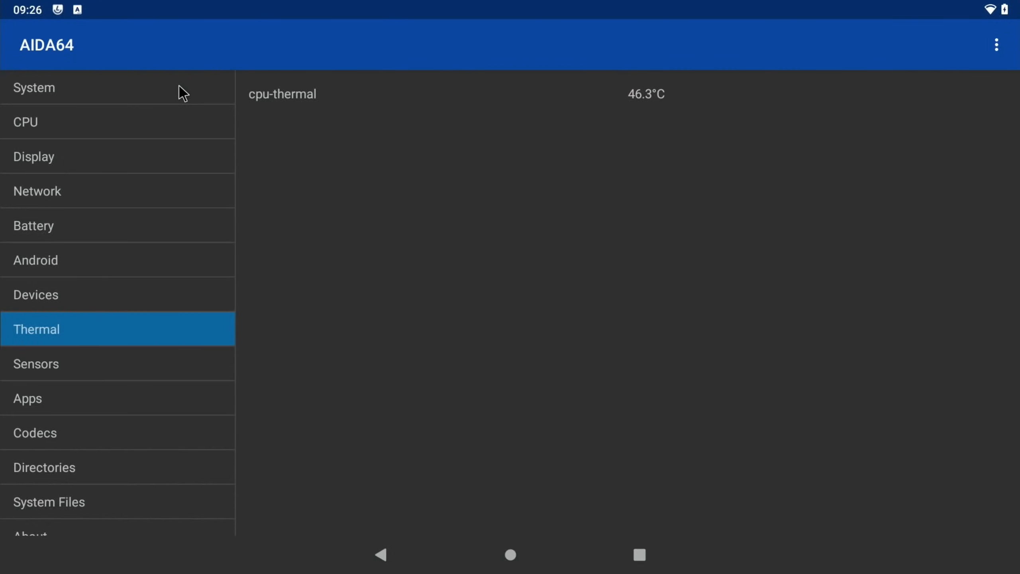
click(58, 87)
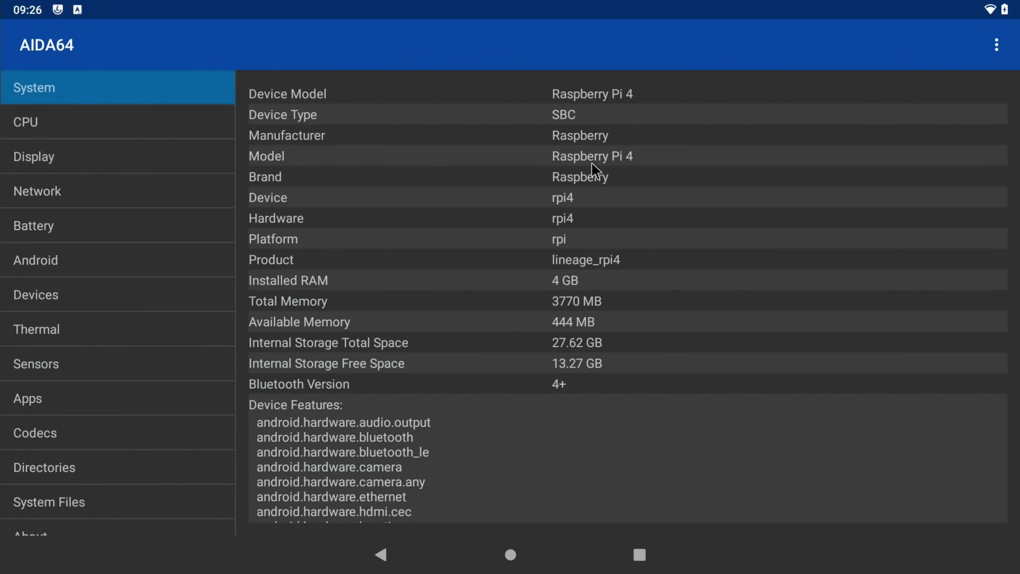
mouse_move(191, 118)
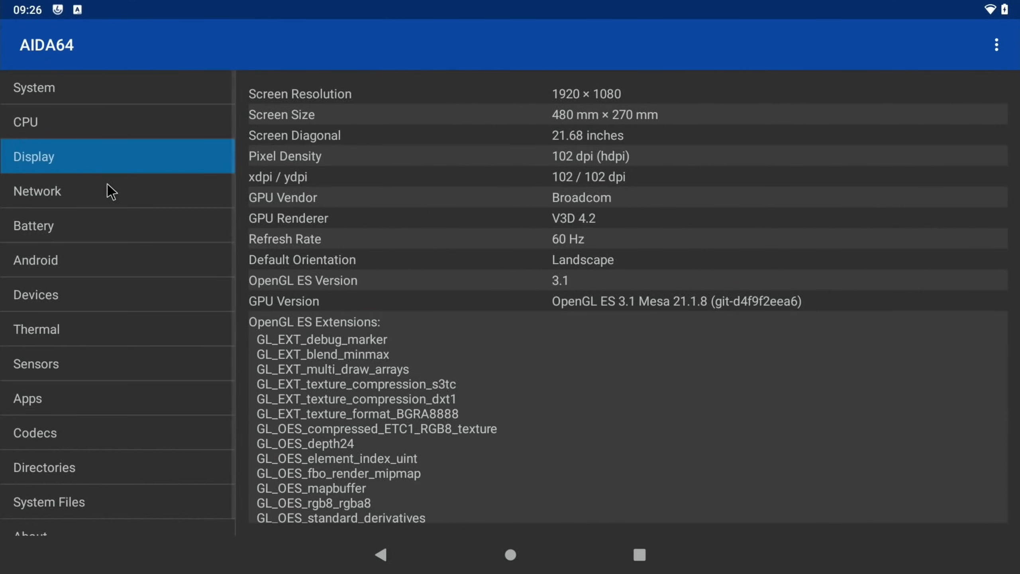
Step: Review the battery/power source and scroll through the connected USB device list
click(33, 225)
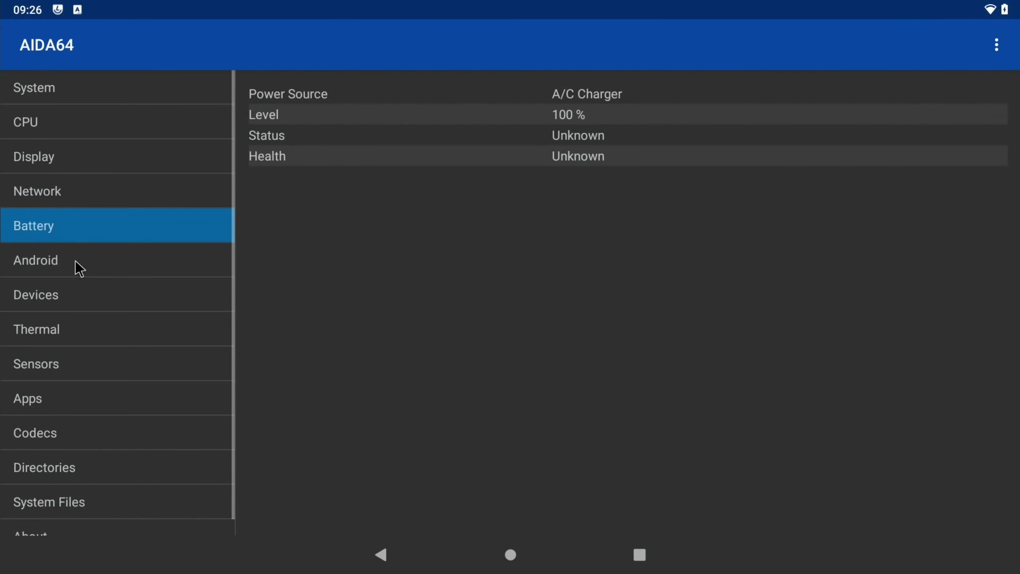
click(36, 294)
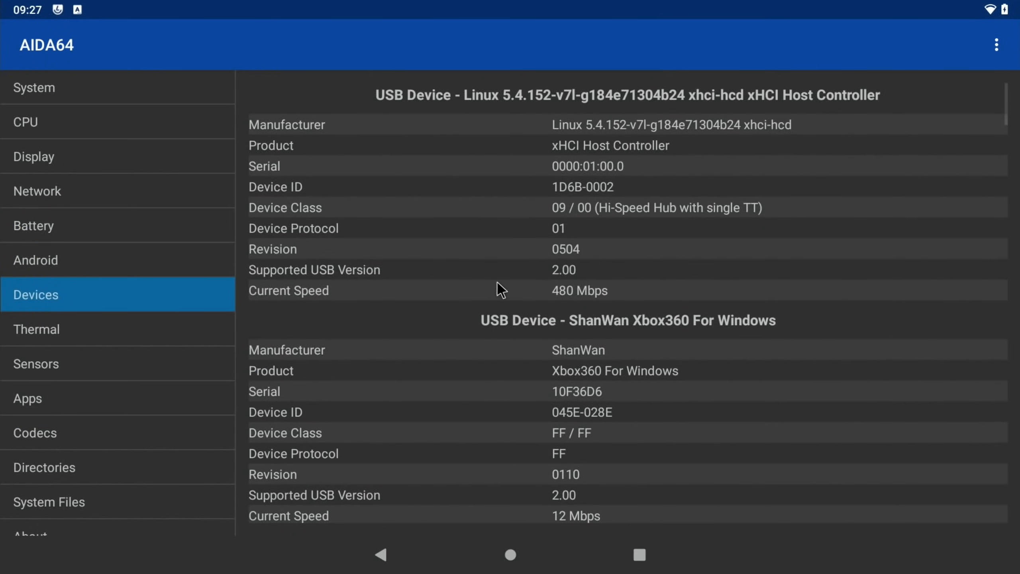
mouse_move(709, 331)
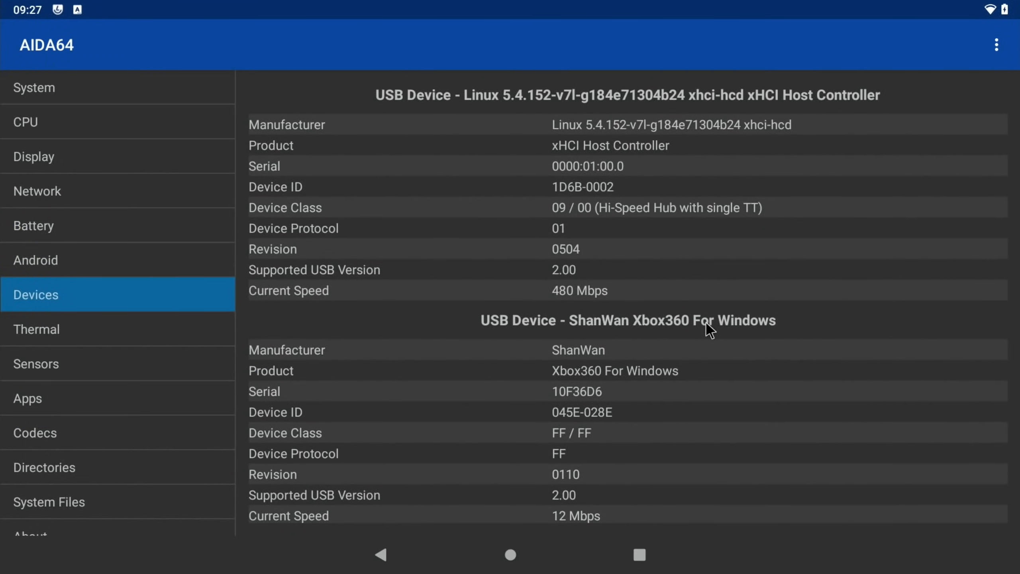
scroll(down, 3)
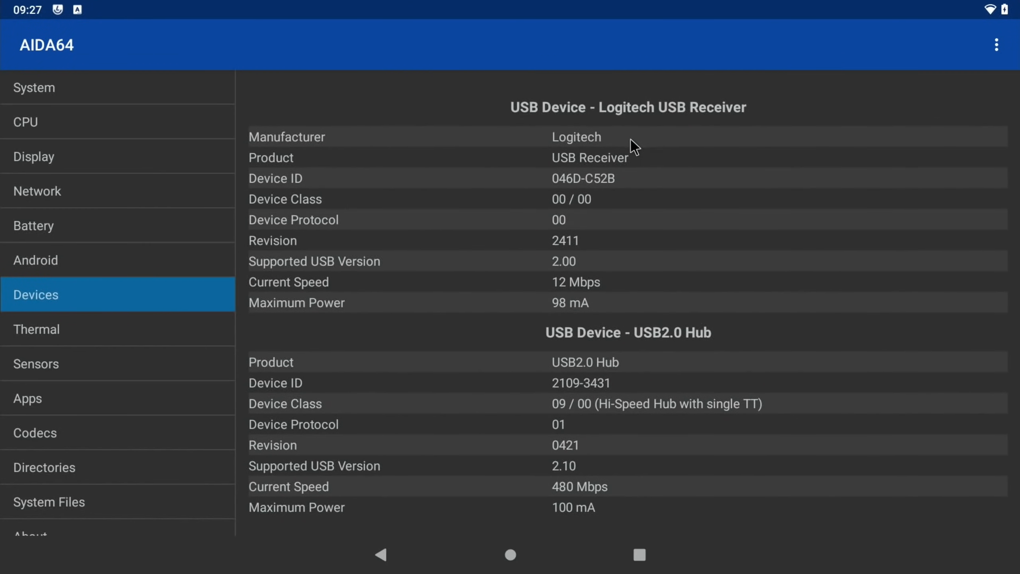
mouse_move(602, 171)
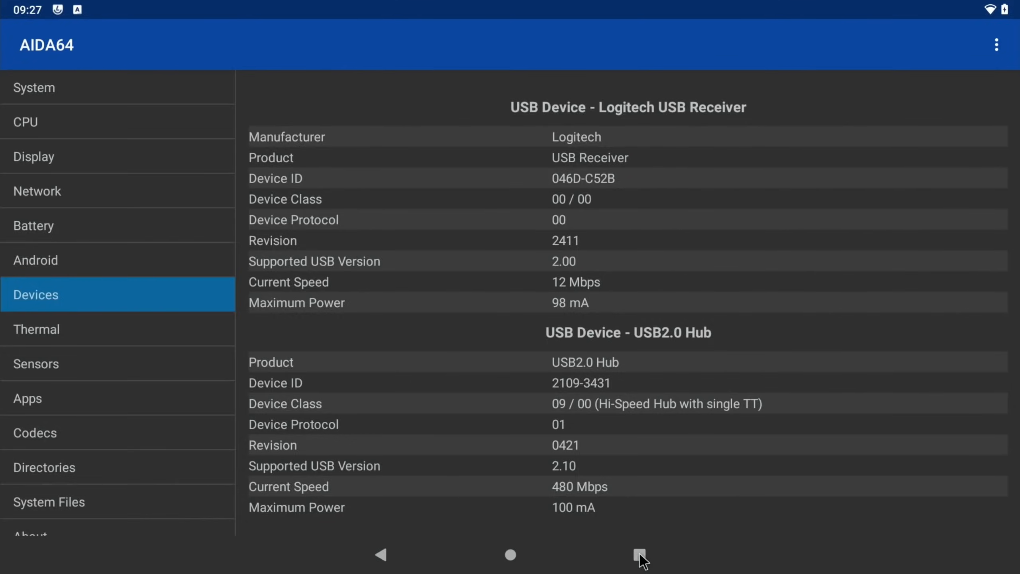
Step: Switch via Recents to YouTube, dismiss the Premium prompt, and return home
click(640, 555)
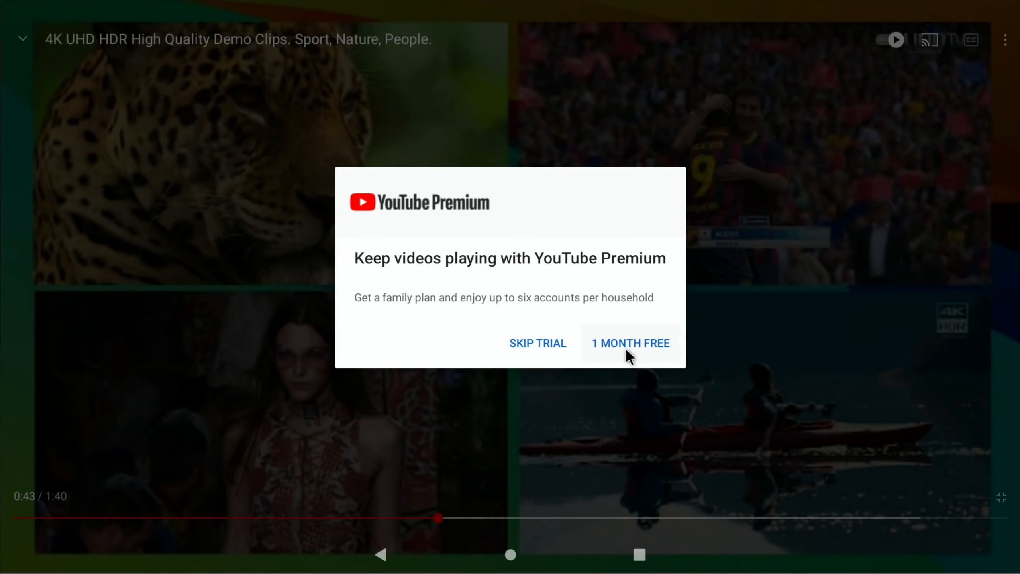
click(537, 343)
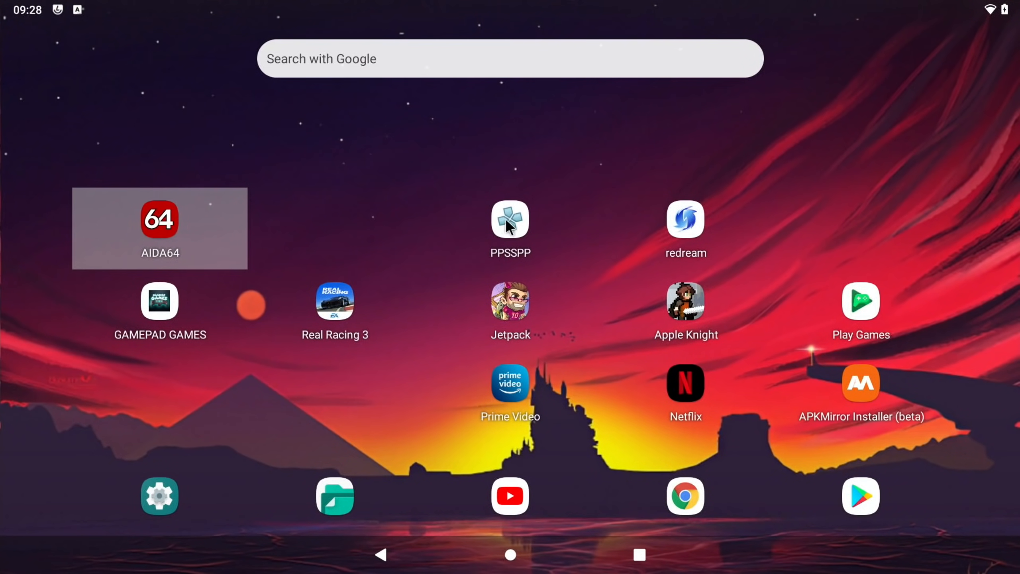
mouse_move(572, 233)
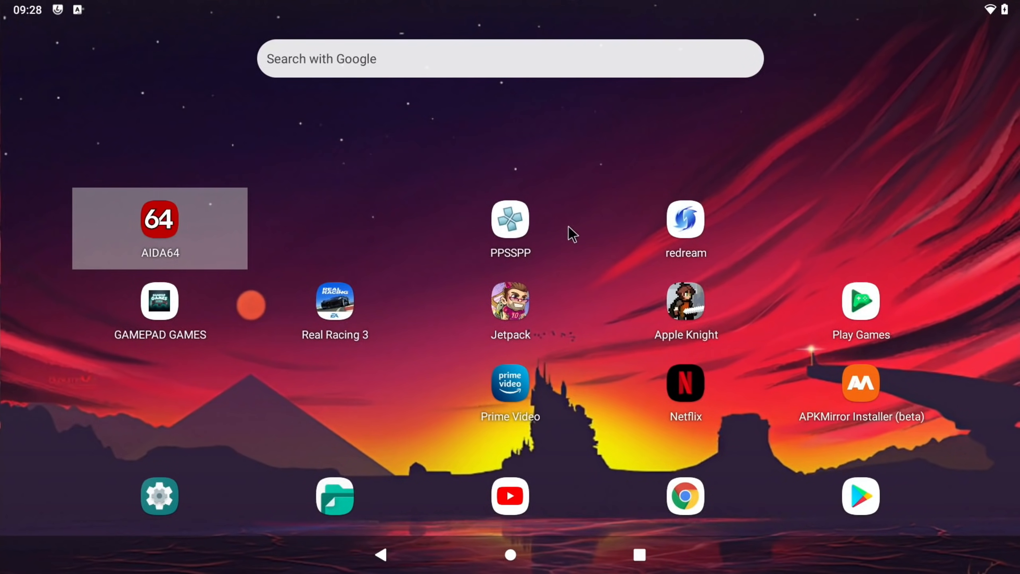
mouse_move(428, 356)
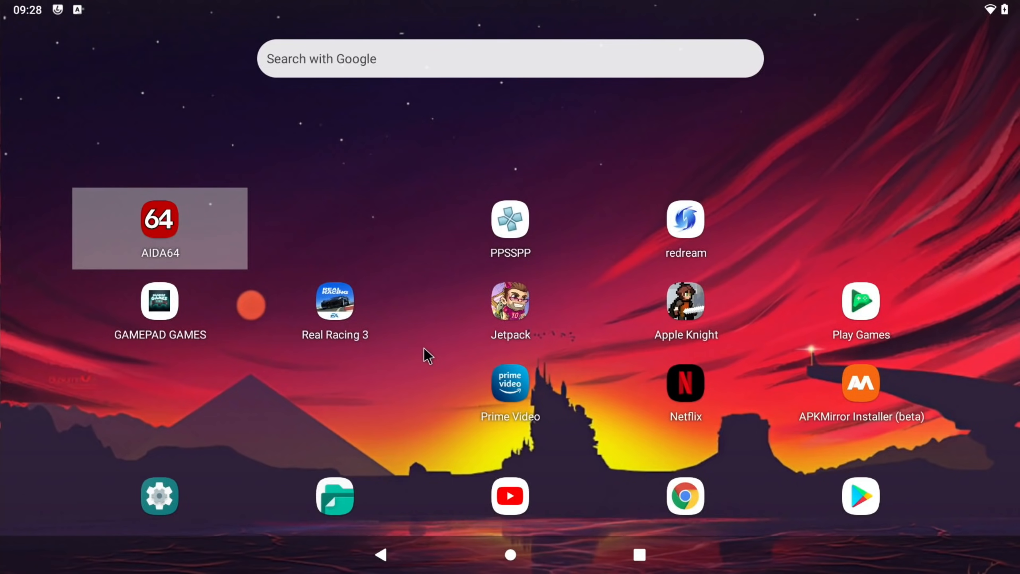
mouse_move(517, 223)
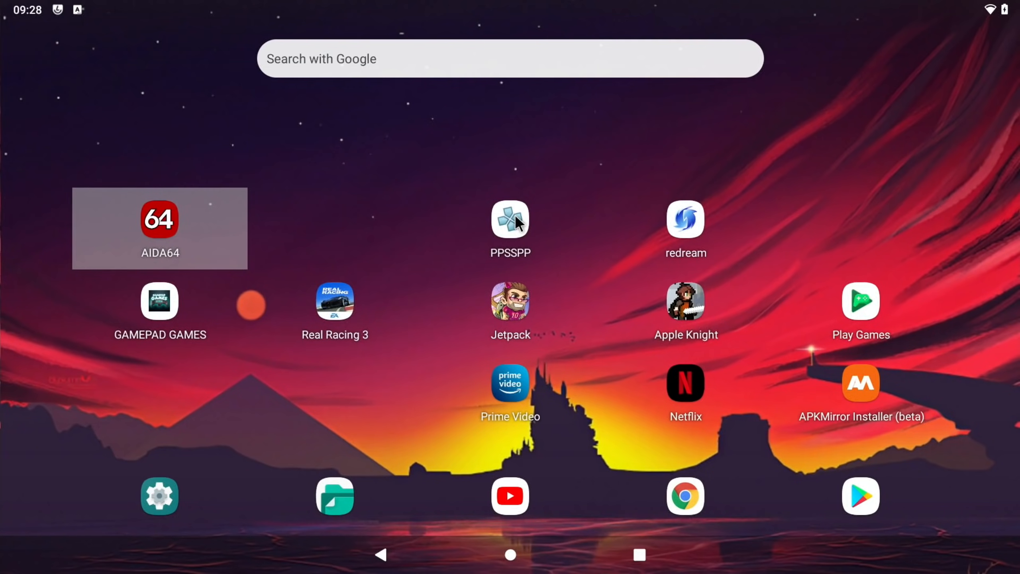
mouse_move(260, 363)
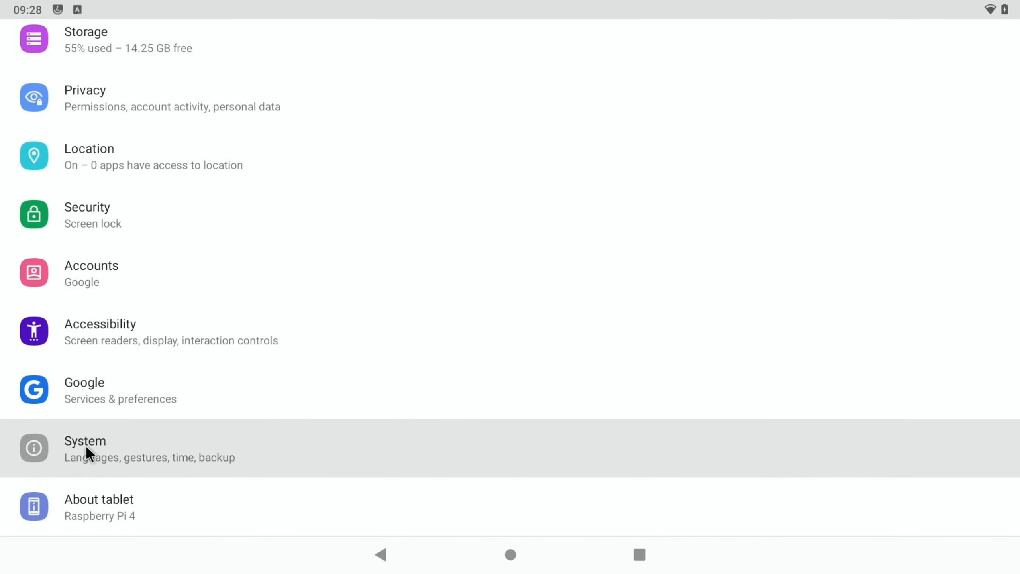
Step: Navigate Settings > System > Advanced > Raspberry Pi Advanced settings and scroll through them
click(84, 448)
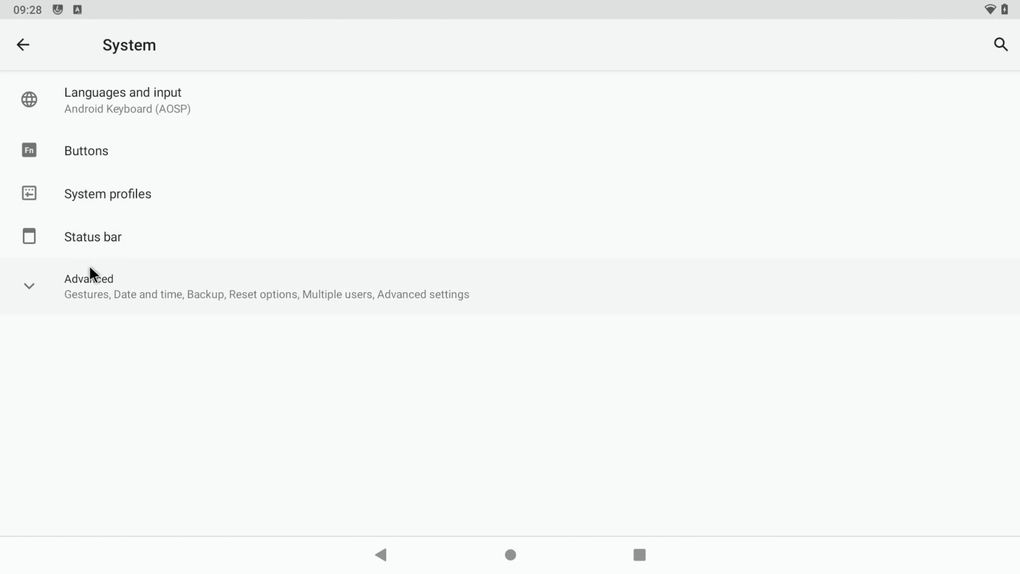
click(87, 278)
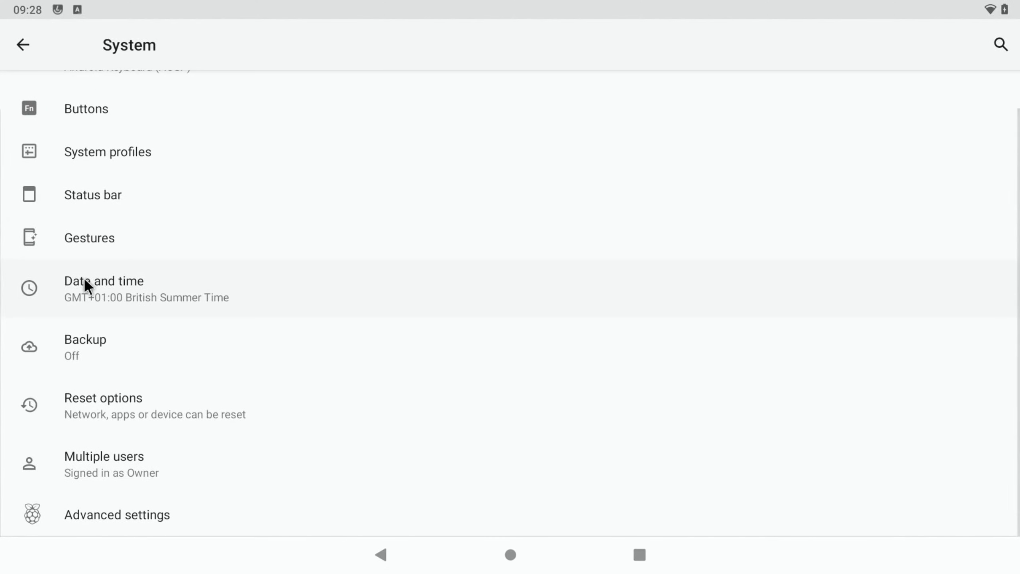
mouse_move(98, 514)
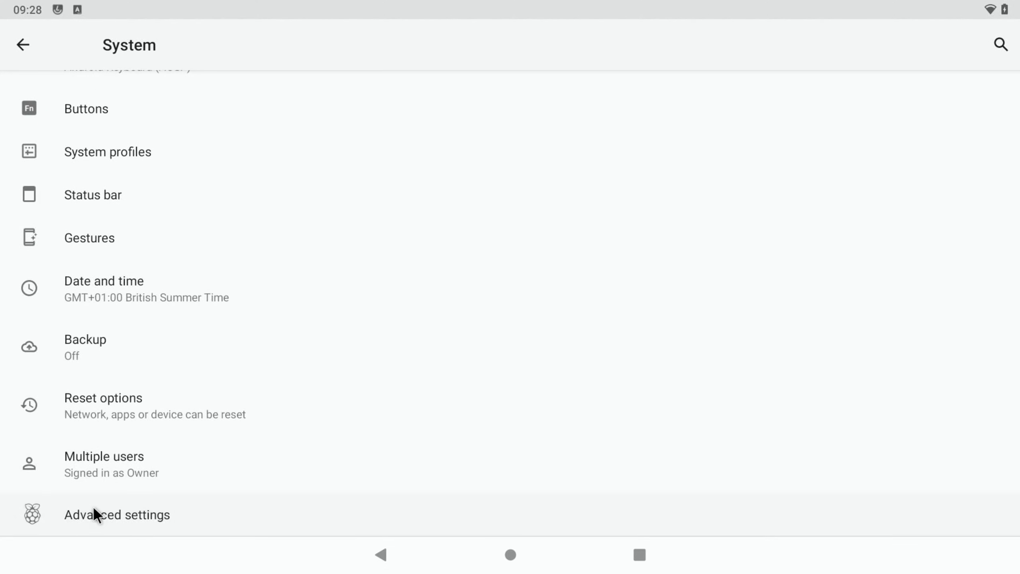
click(117, 515)
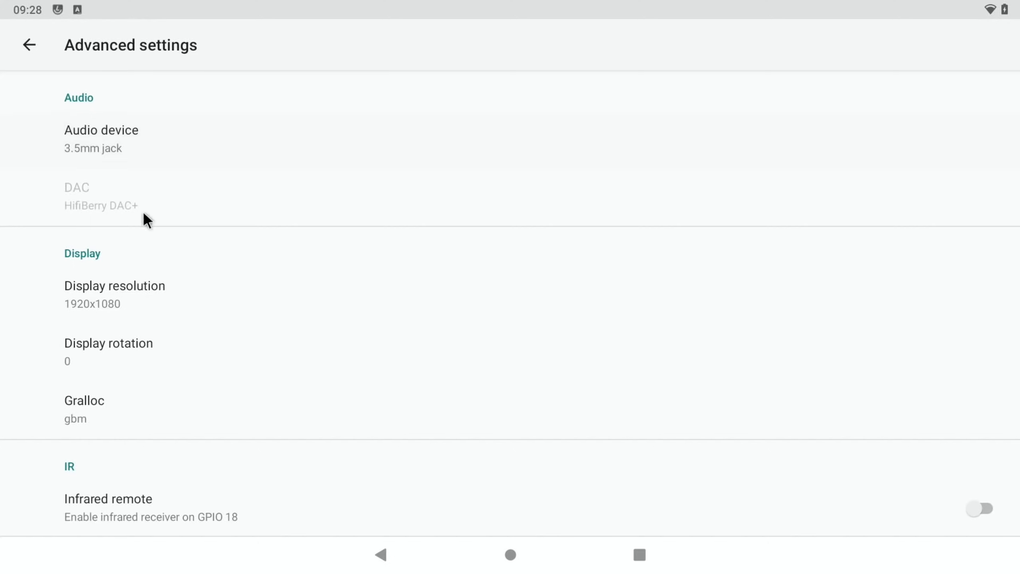
scroll(down, 3)
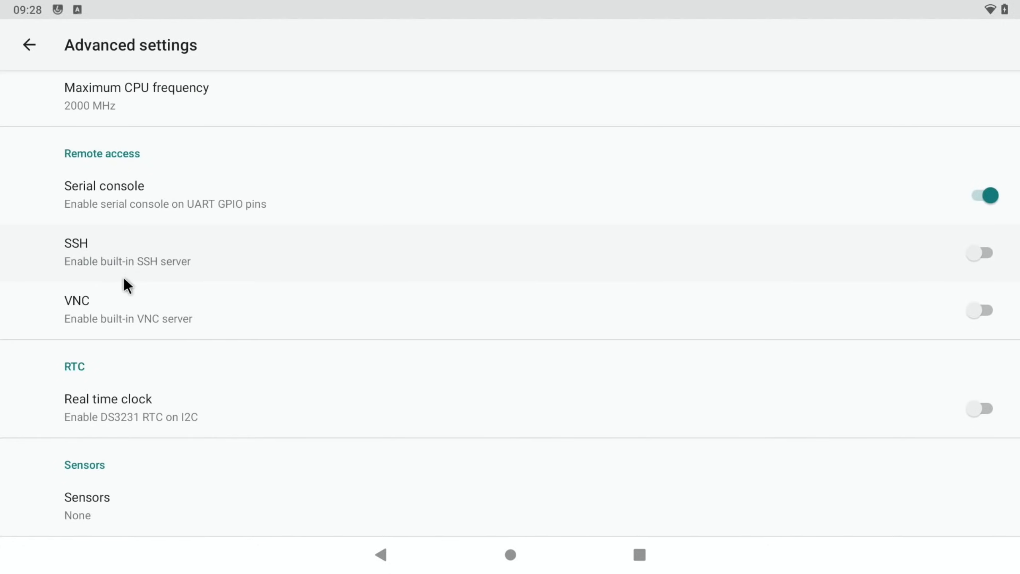
scroll(down, 3)
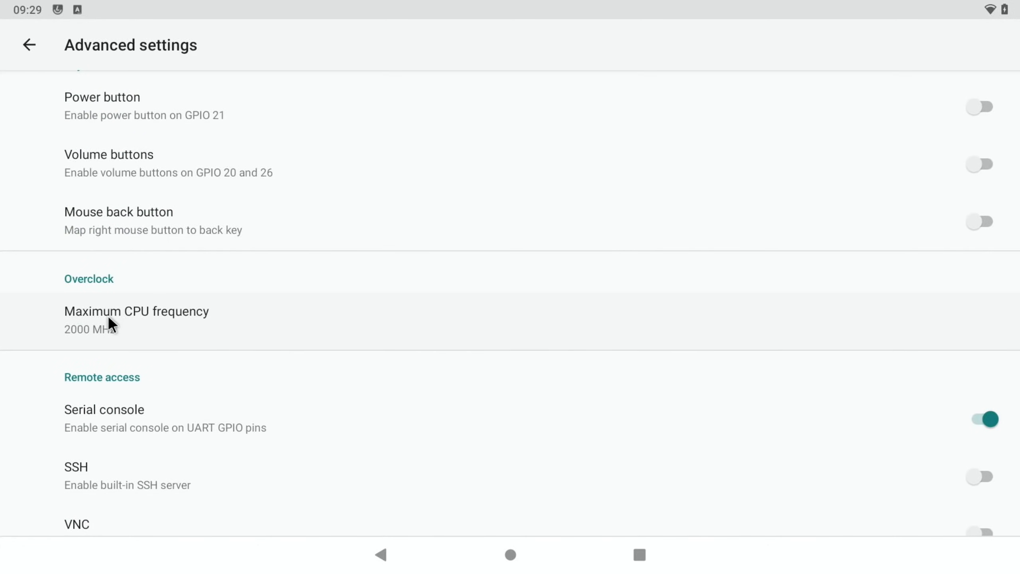
mouse_move(197, 277)
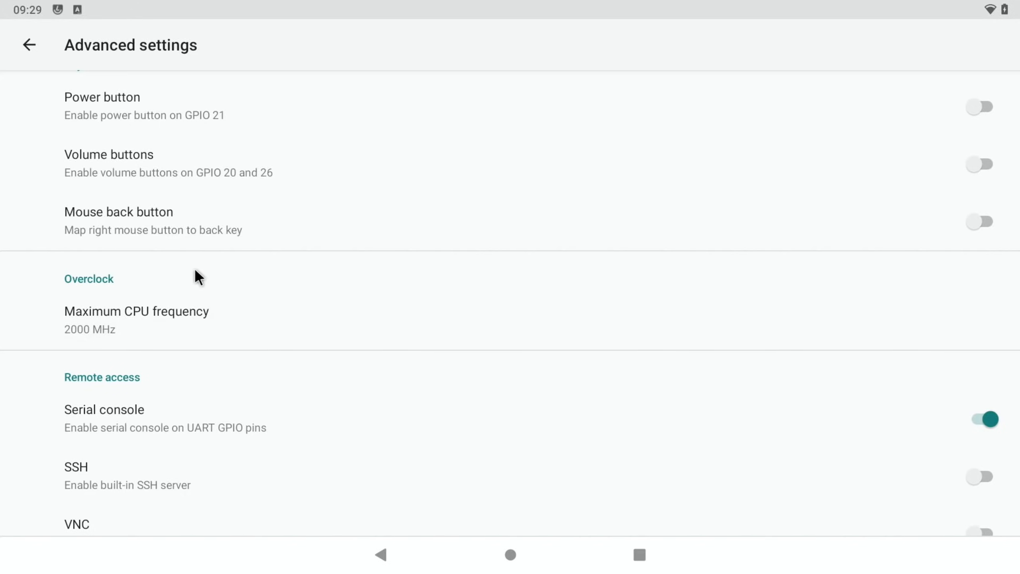
scroll(down, 3)
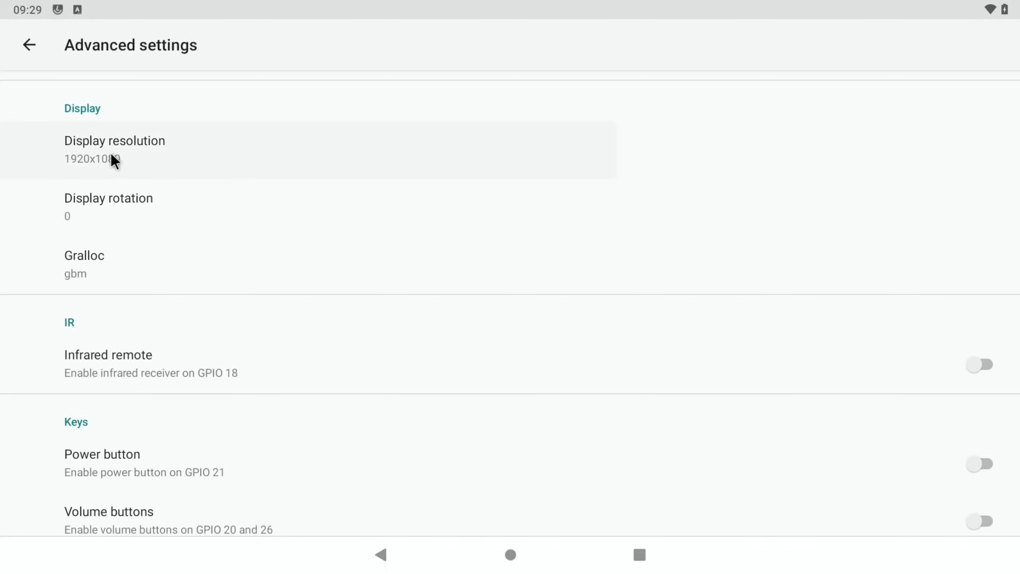
Step: Choose a new display resolution and restart the device to apply it
click(115, 149)
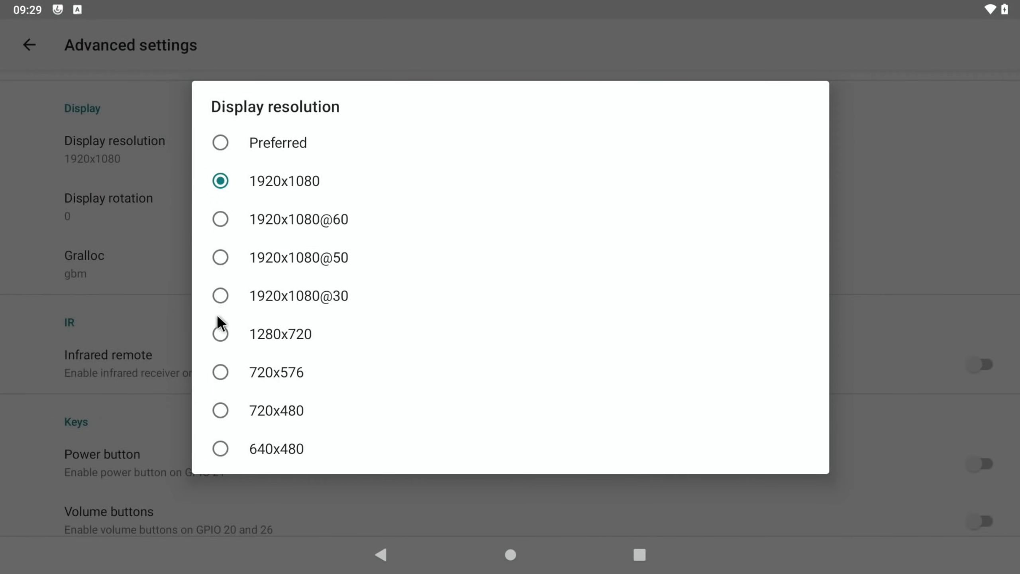
click(280, 334)
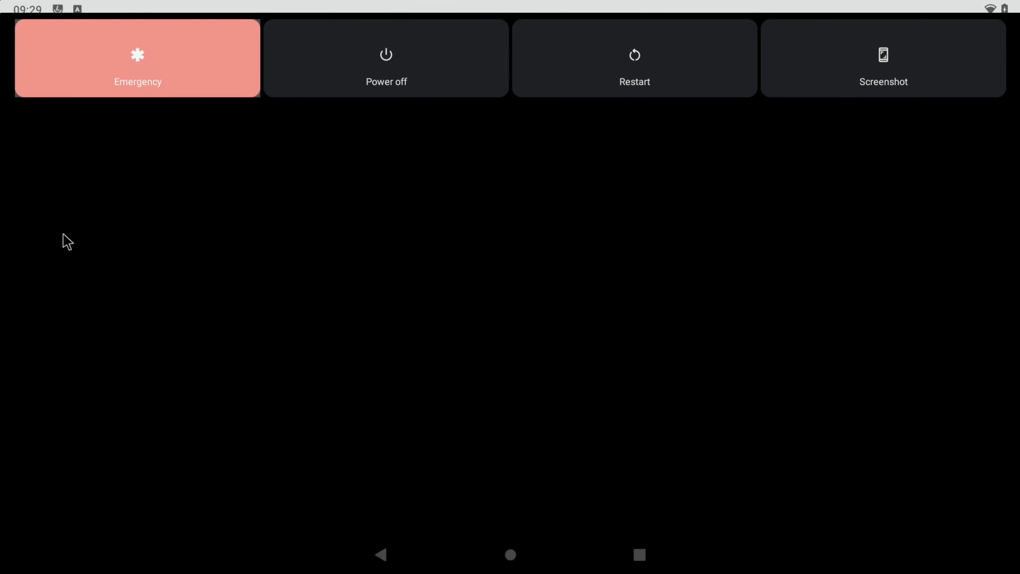
click(634, 58)
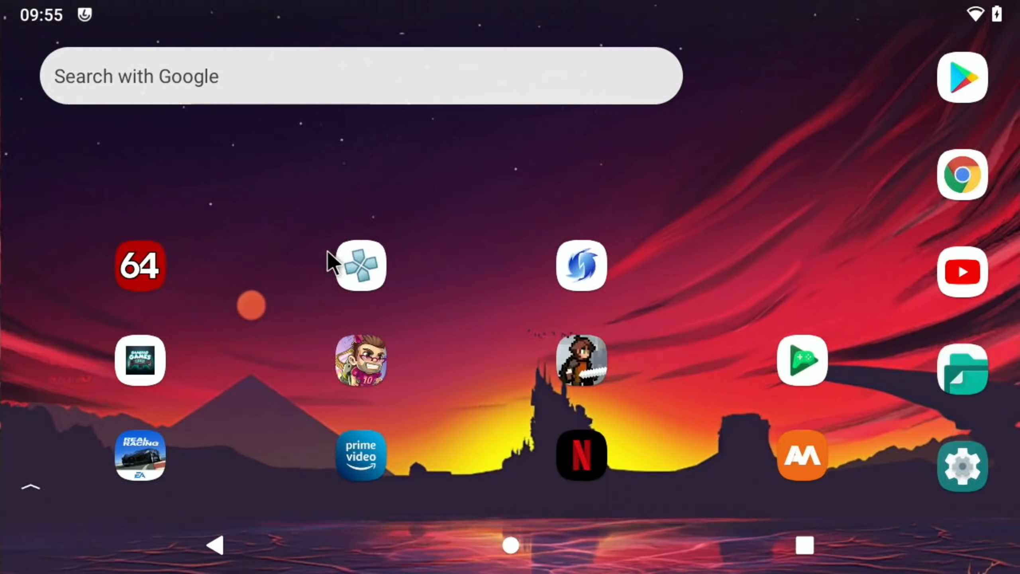
mouse_move(584, 275)
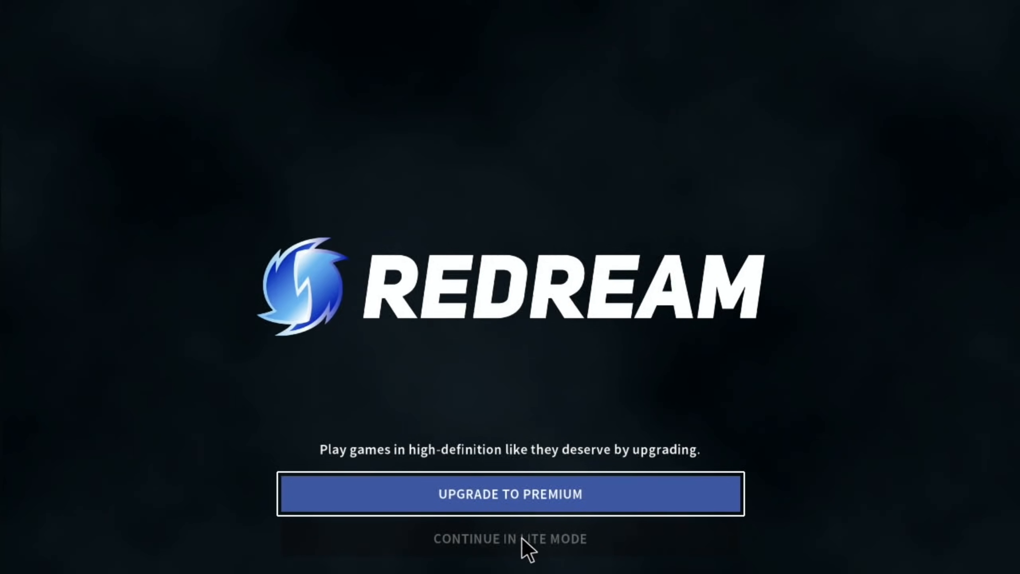
click(509, 538)
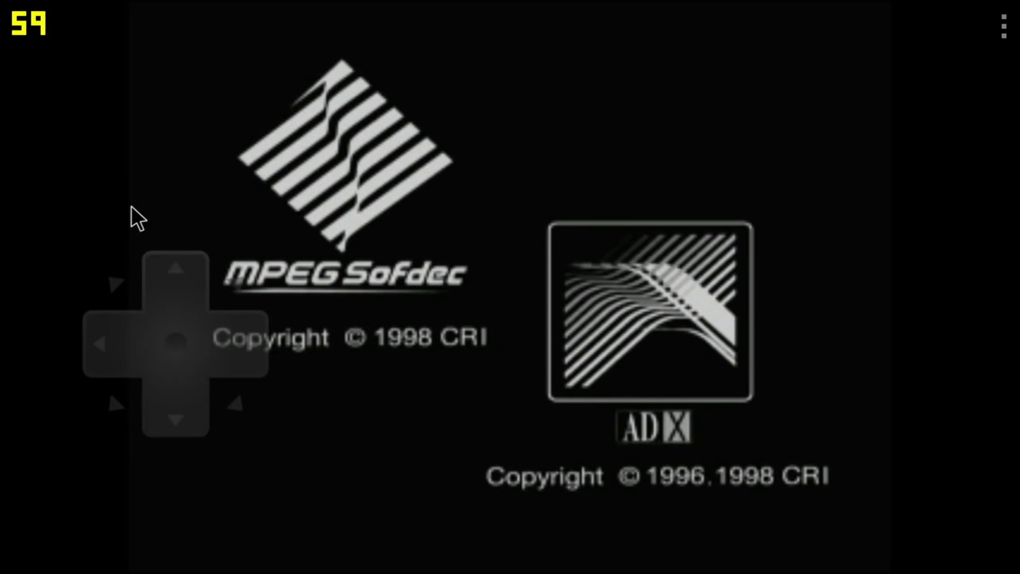
mouse_move(252, 171)
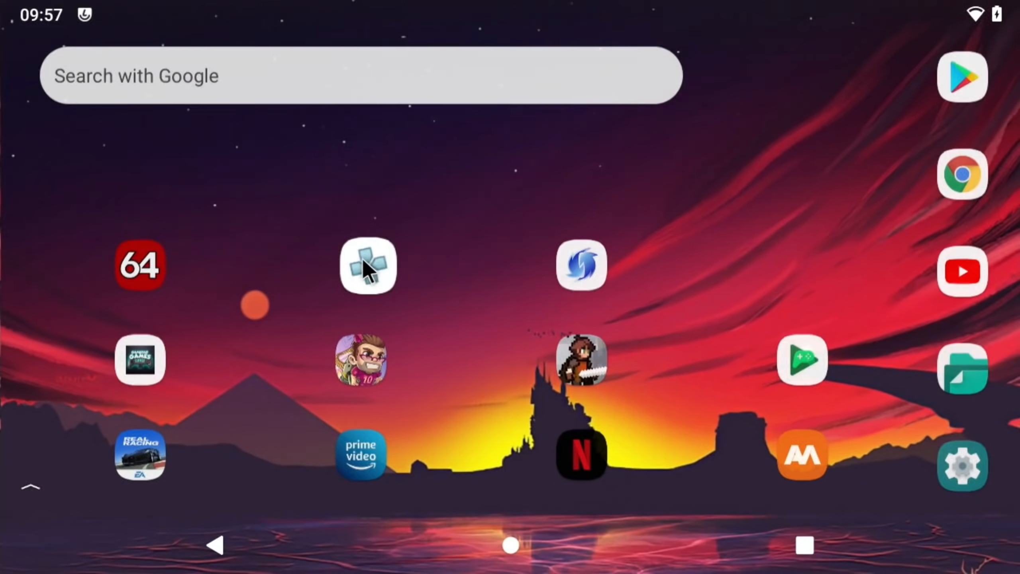
Step: Launch PPSSPP and change Graphics rendering resolution from 1× PSP to 2× PSP
click(367, 265)
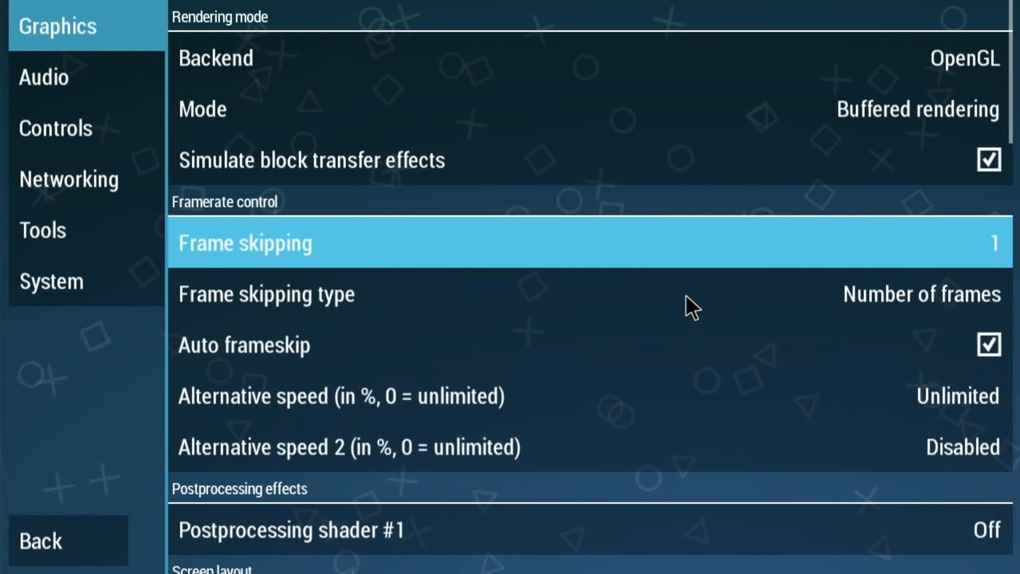
scroll(down, 3)
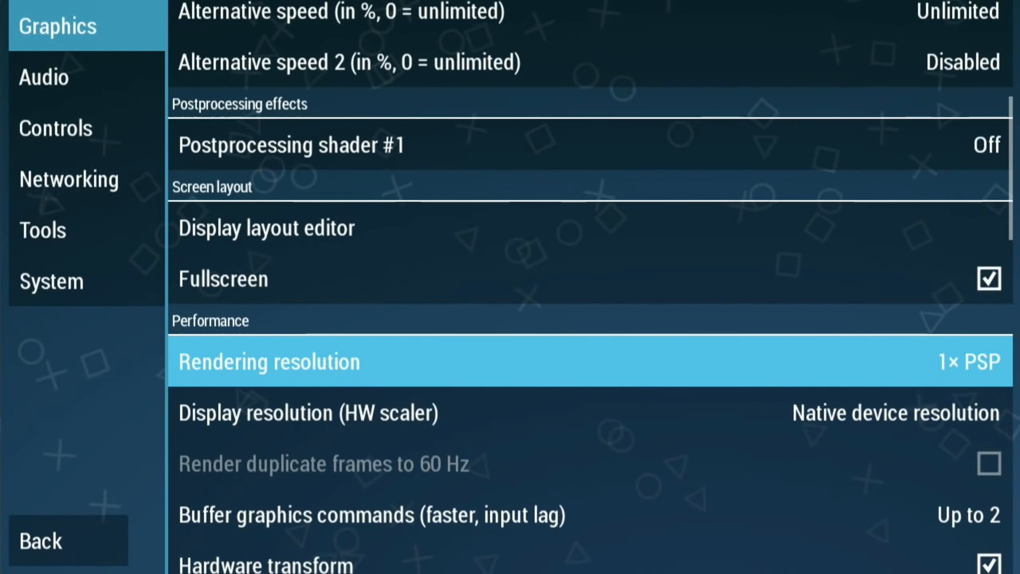
click(267, 362)
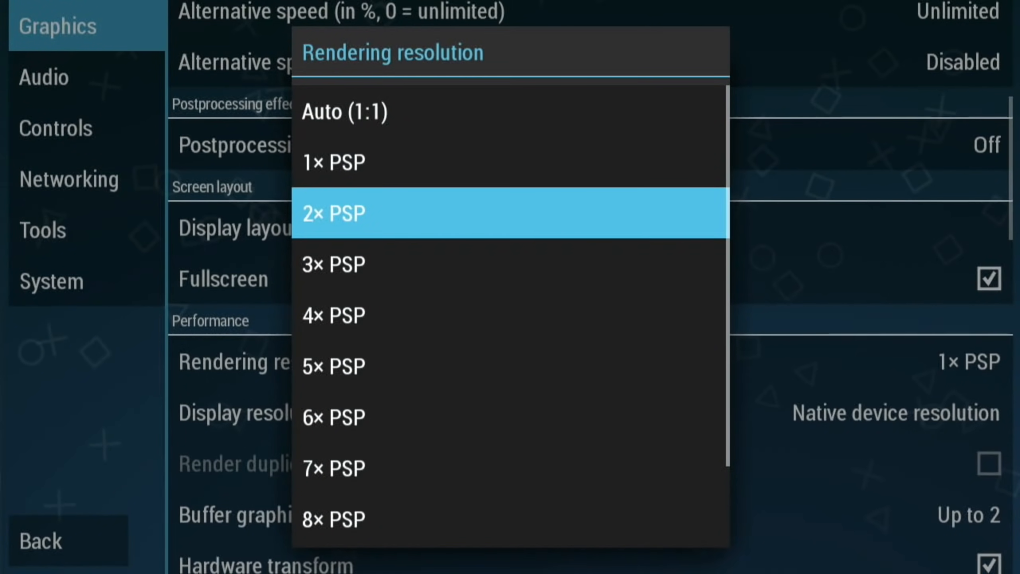
click(333, 213)
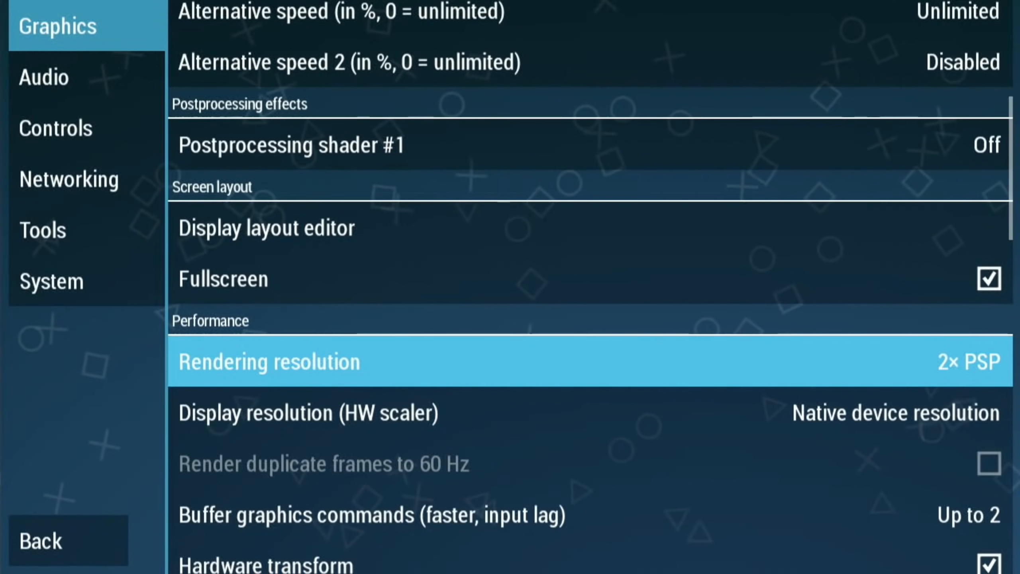
click(41, 540)
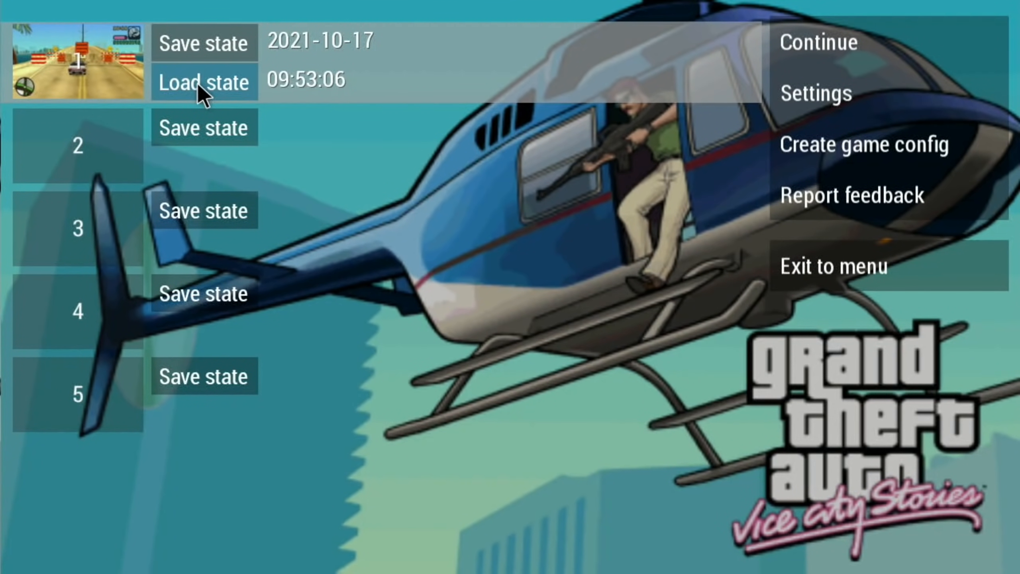
Step: Load the Vice City Stories saved state from slot 1
click(203, 83)
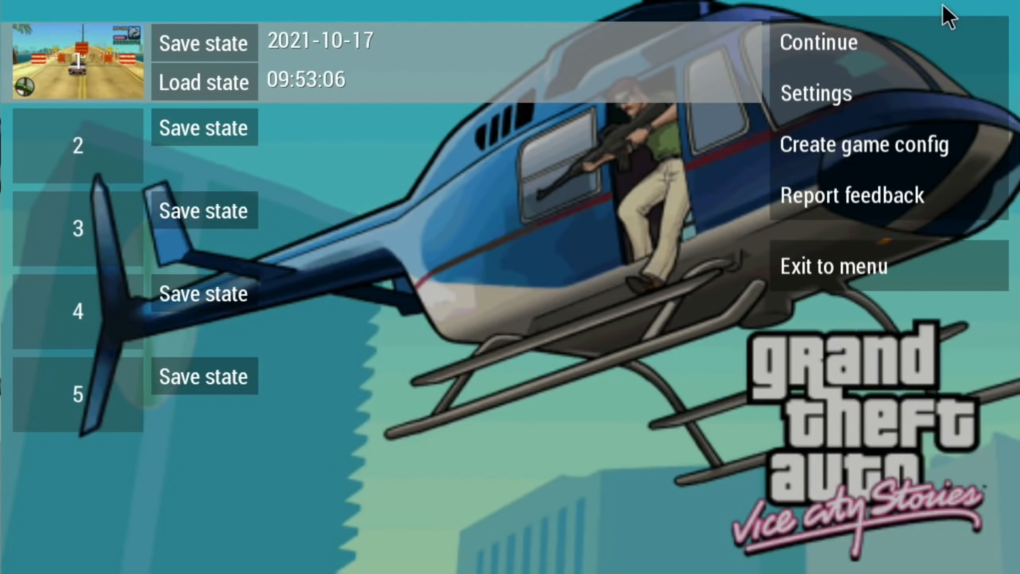
Step: Pick a different rendering resolution in PPSSPP's graphics settings mid-game, then return to the pause menu
click(815, 92)
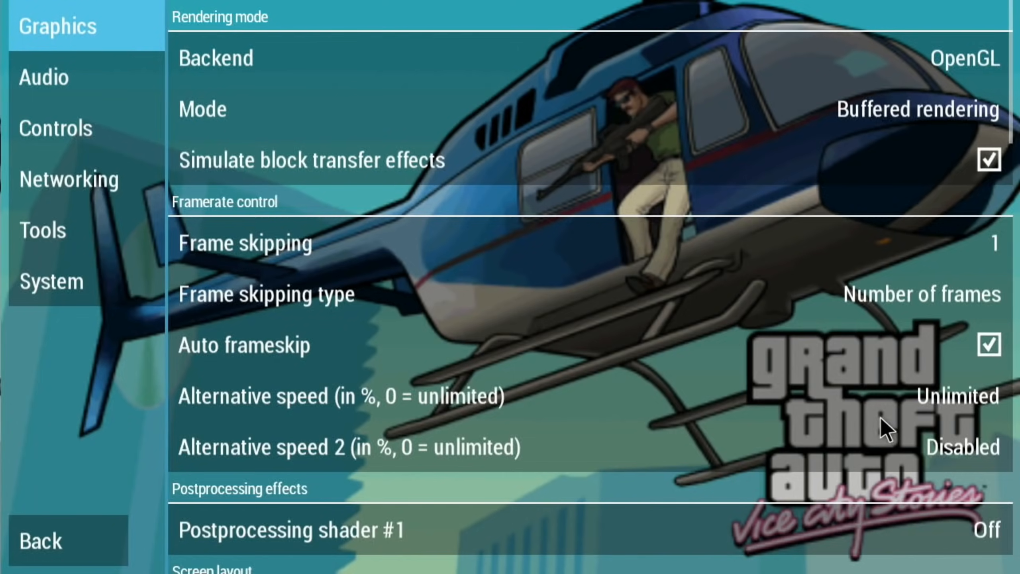
scroll(down, 3)
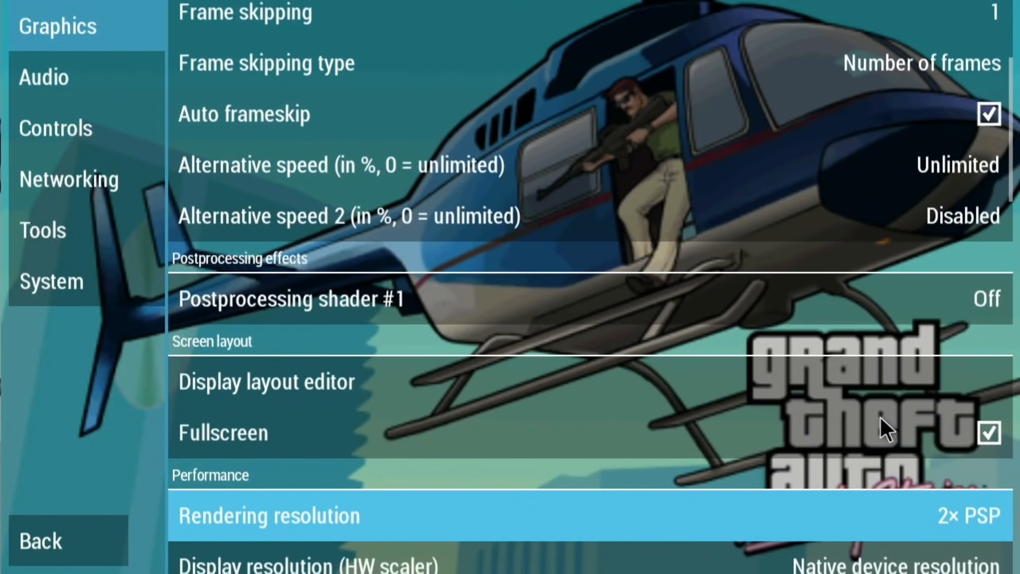
click(269, 516)
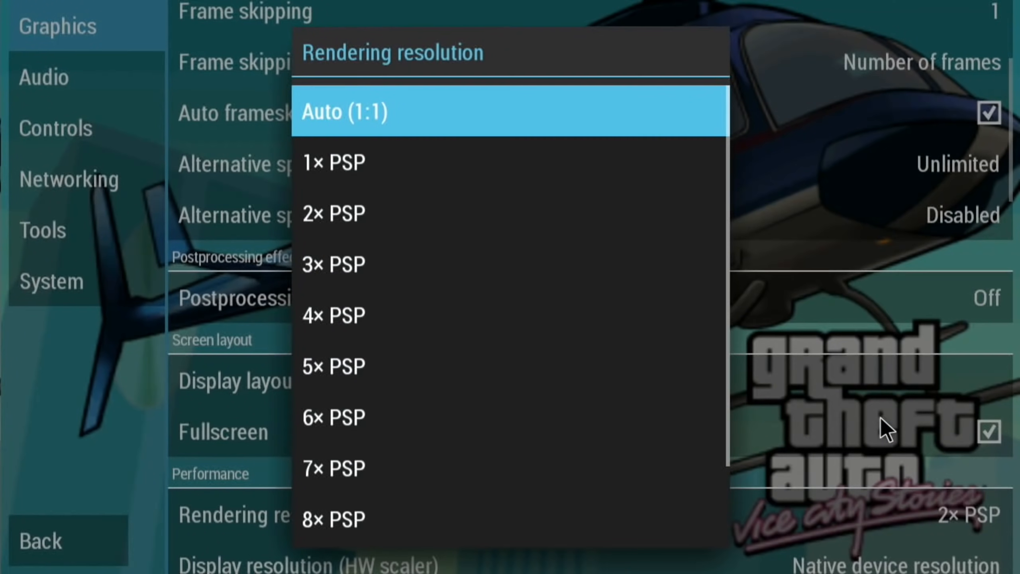
click(332, 161)
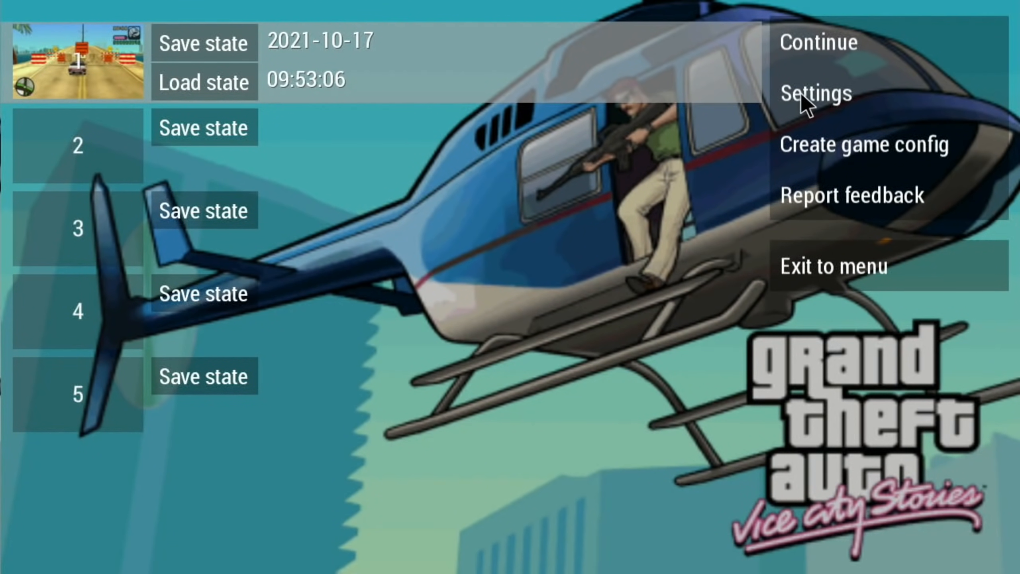
Step: Raise the rendering resolution from 1× PSP to 3× PSP in PPSSPP's graphics settings
click(814, 93)
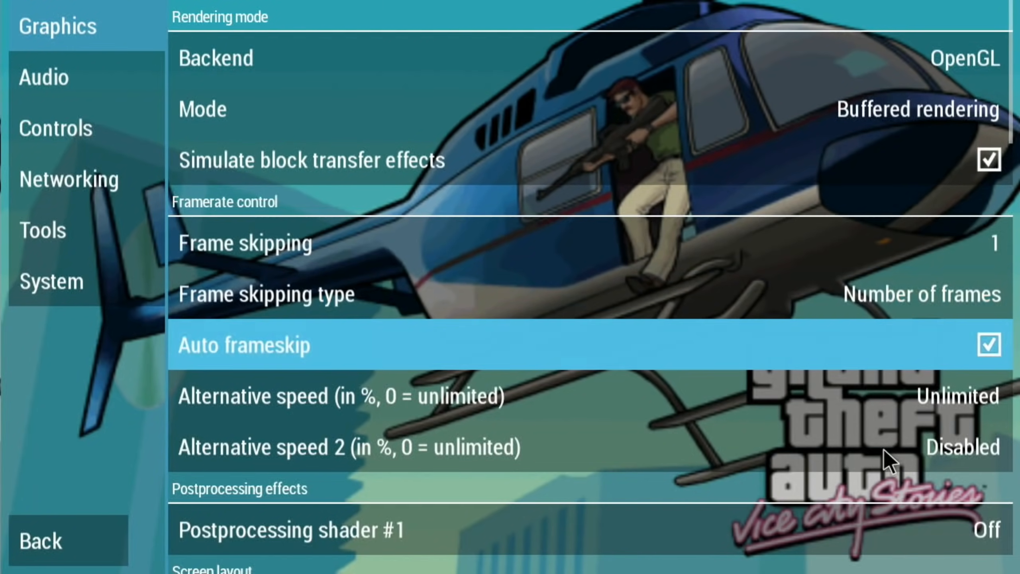
scroll(down, 3)
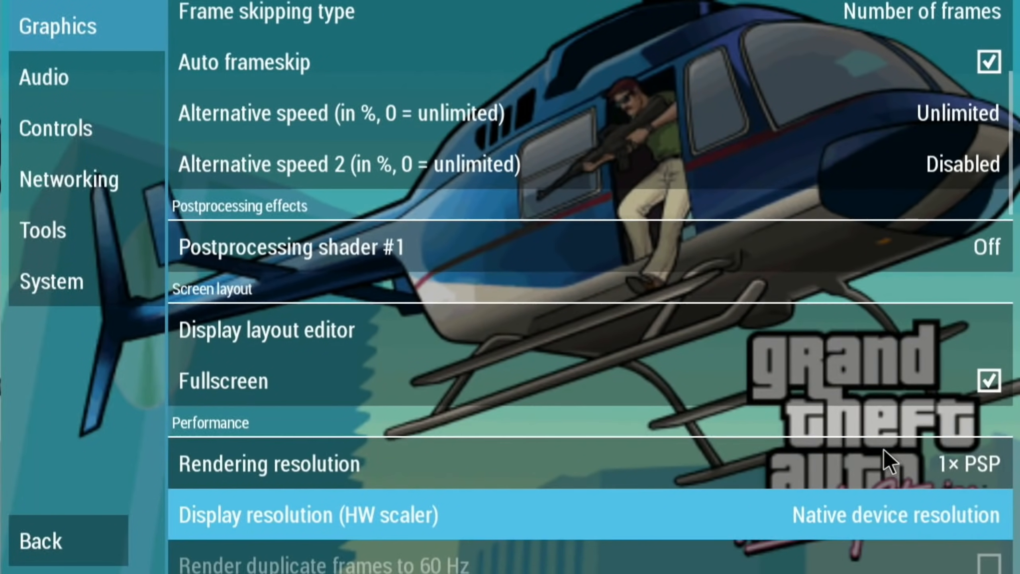
click(267, 463)
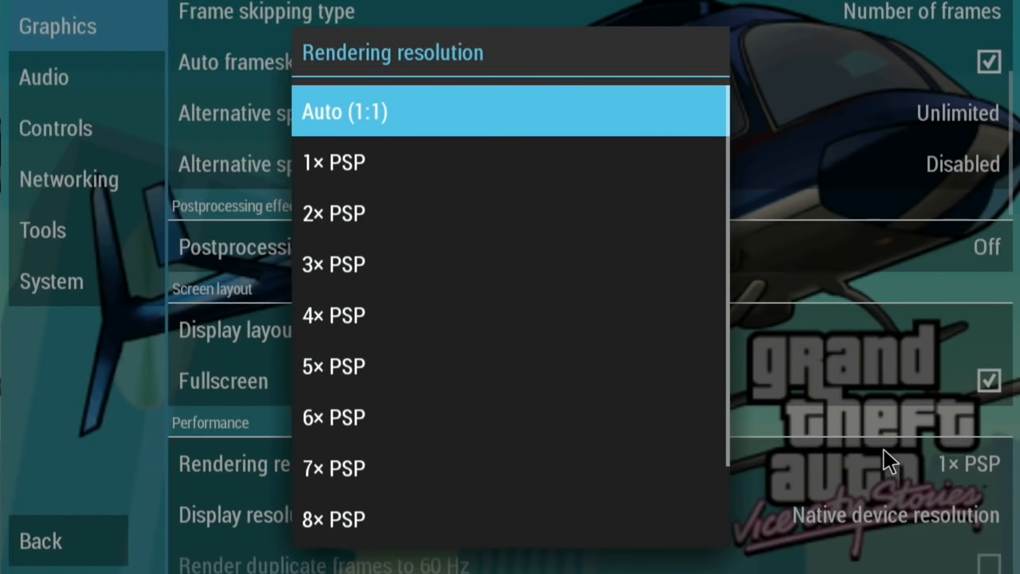
click(332, 263)
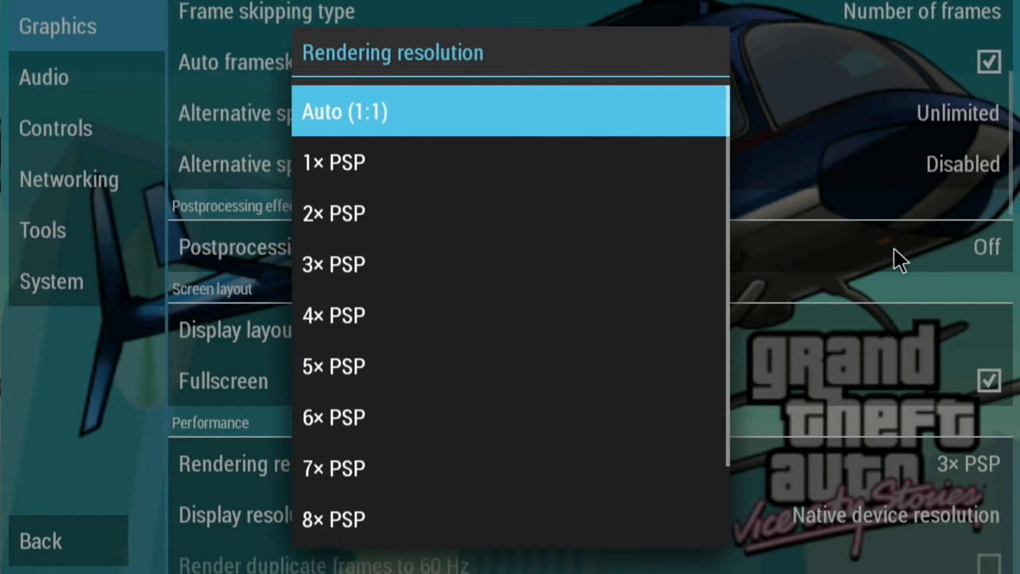
Step: Set the rendering resolution to 2× PSP and drive the car around in Vice City Stories
click(333, 212)
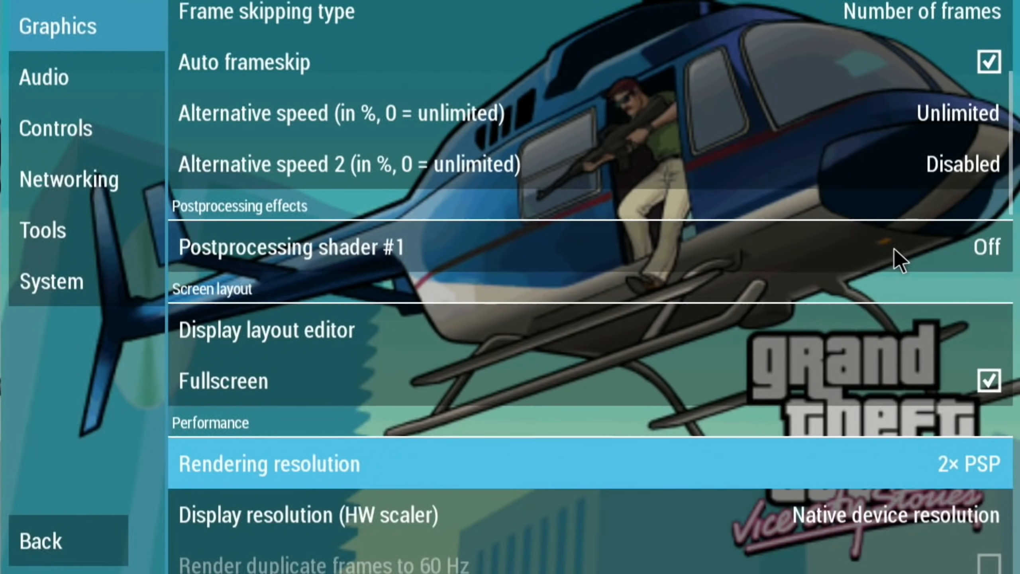
scroll(down, 3)
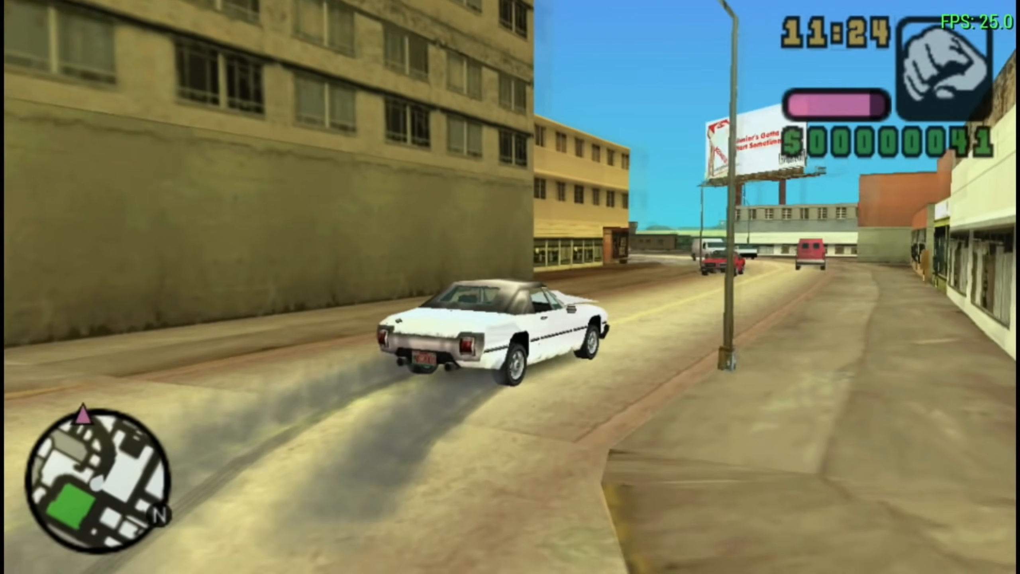
key(w)
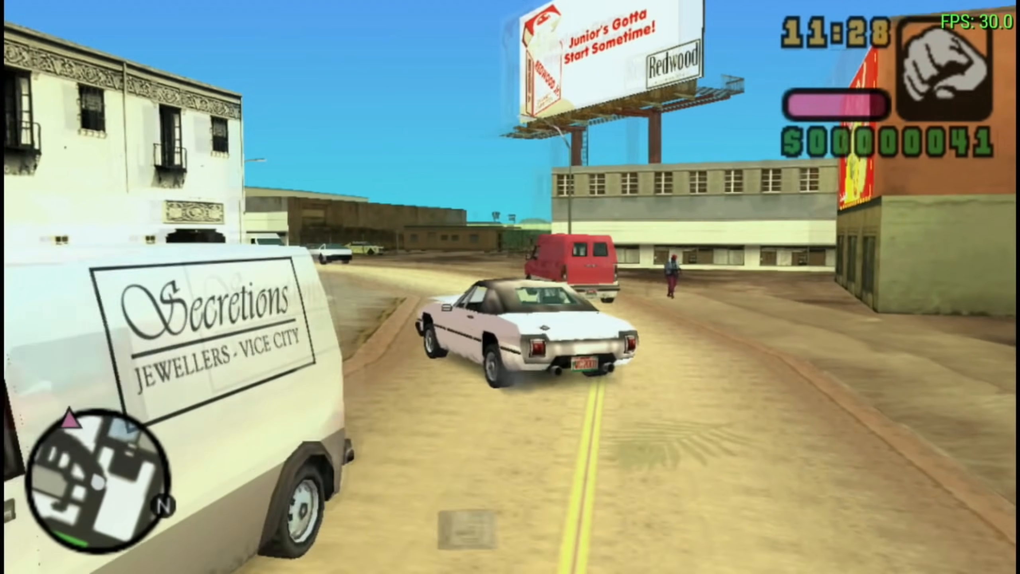
key(w)
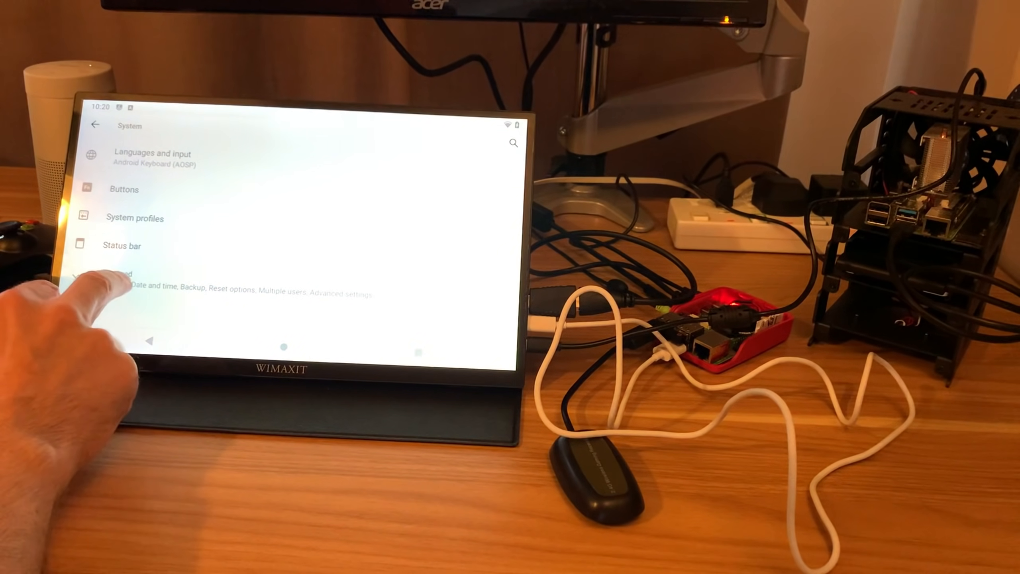
Step: Return to the home screen and launch PPSSPP to its main menu
scroll(down, 3)
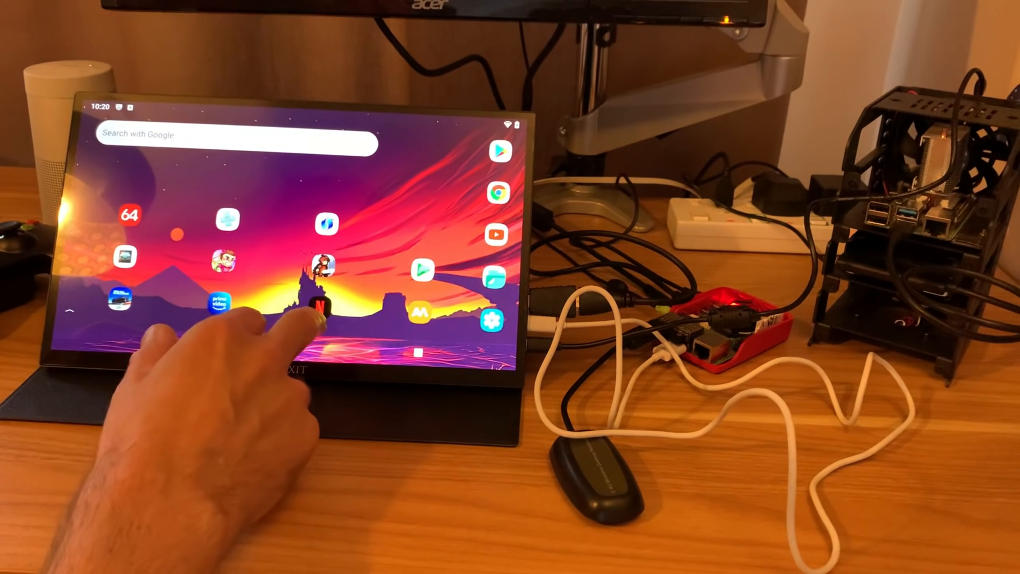
click(318, 309)
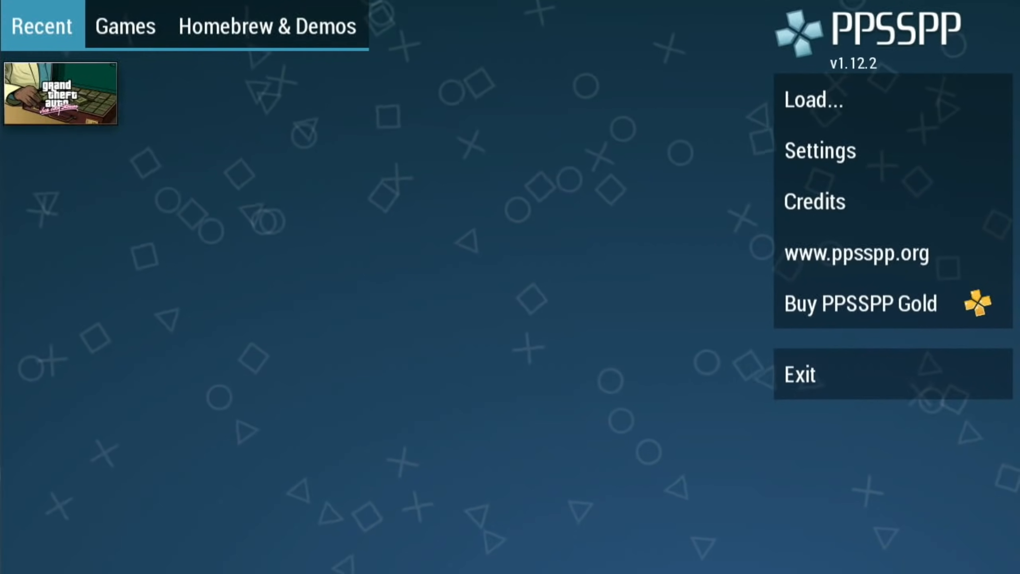
Step: Switch PPSSPP's graphics backend to Vulkan and confirm the restart
click(820, 150)
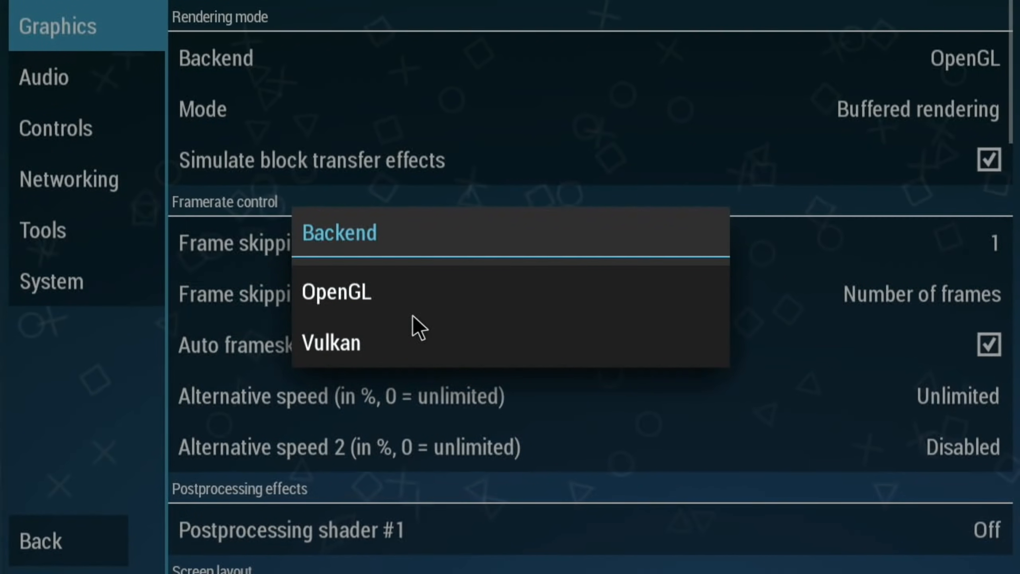
click(330, 342)
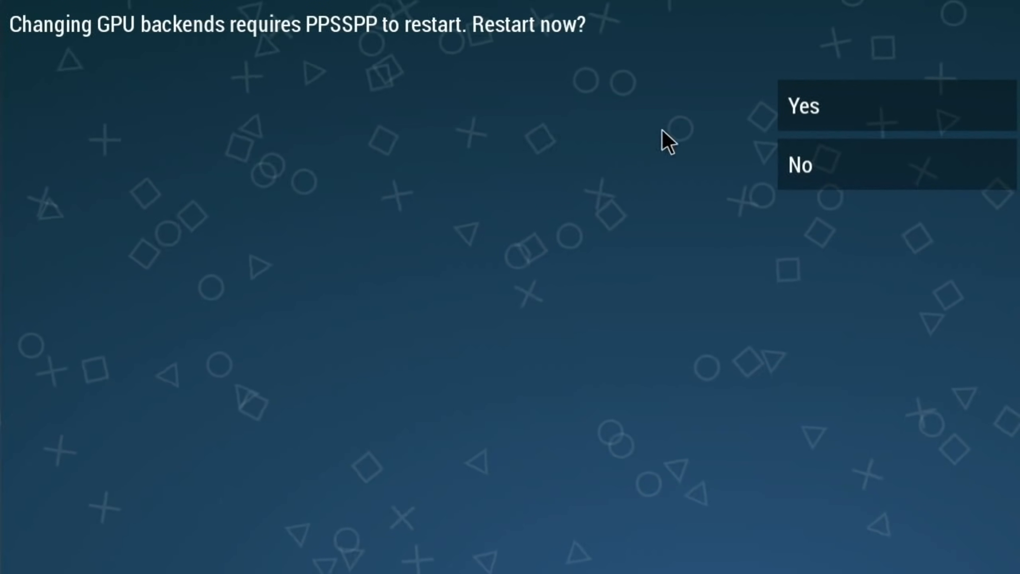
click(803, 106)
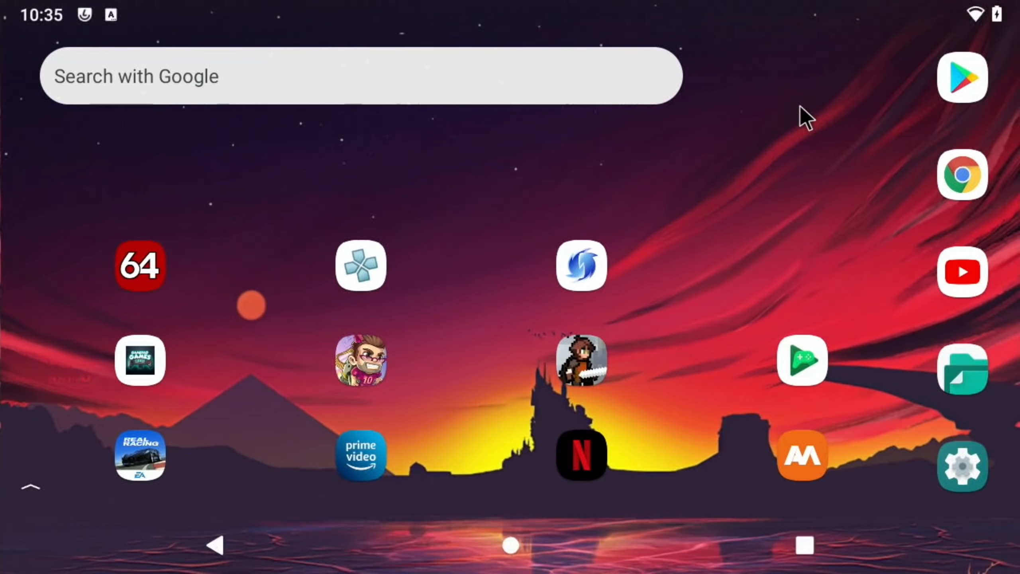
mouse_move(781, 270)
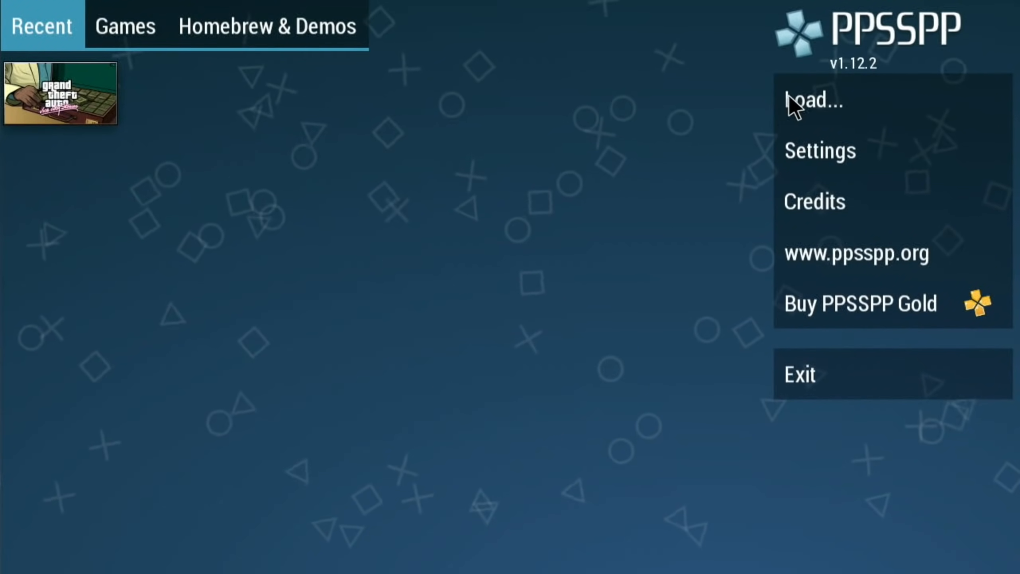
Step: Retry the Vulkan backend switch and restart, landing back on the Android home screen
click(820, 150)
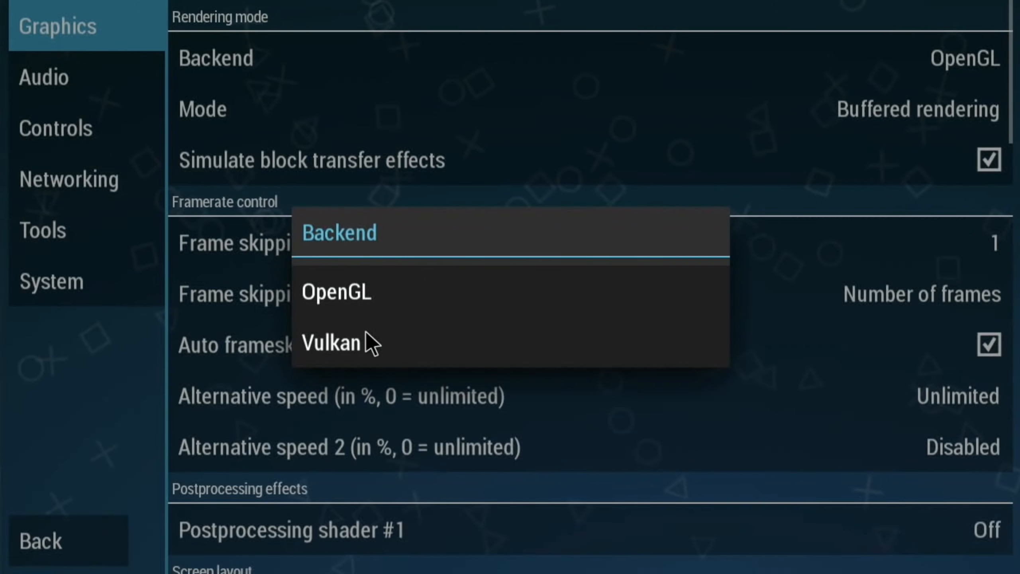
click(331, 342)
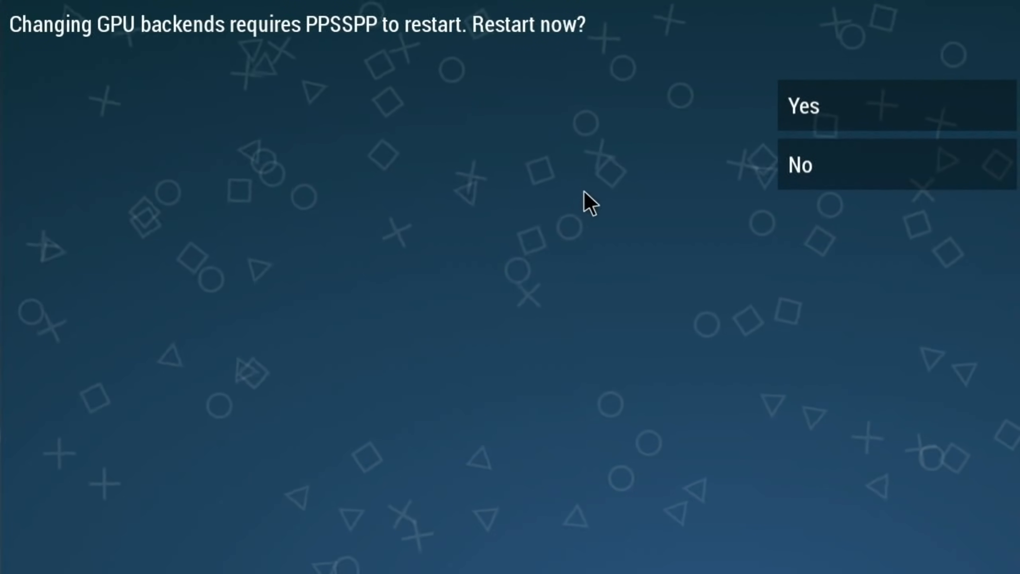
mouse_move(696, 163)
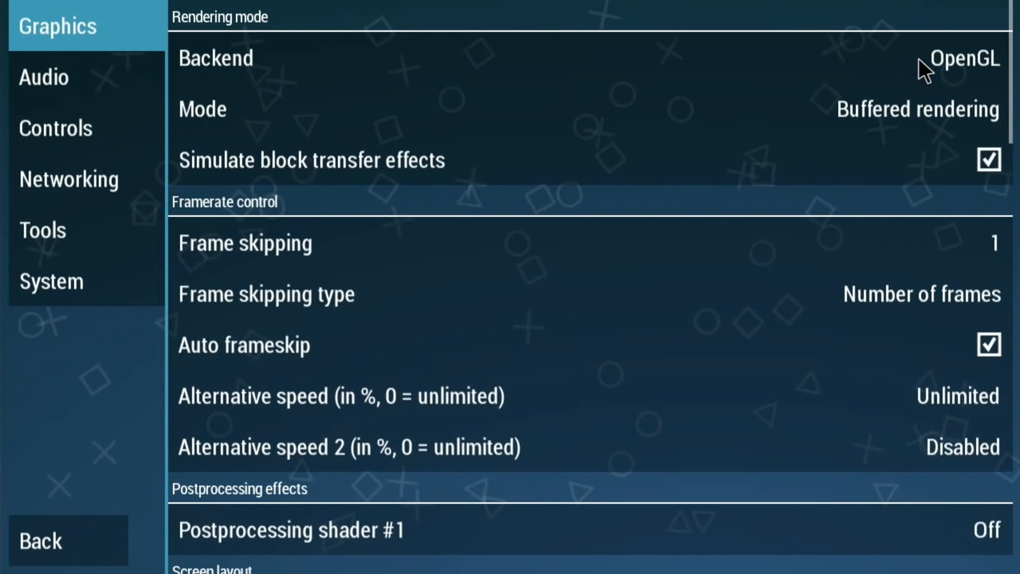
click(966, 58)
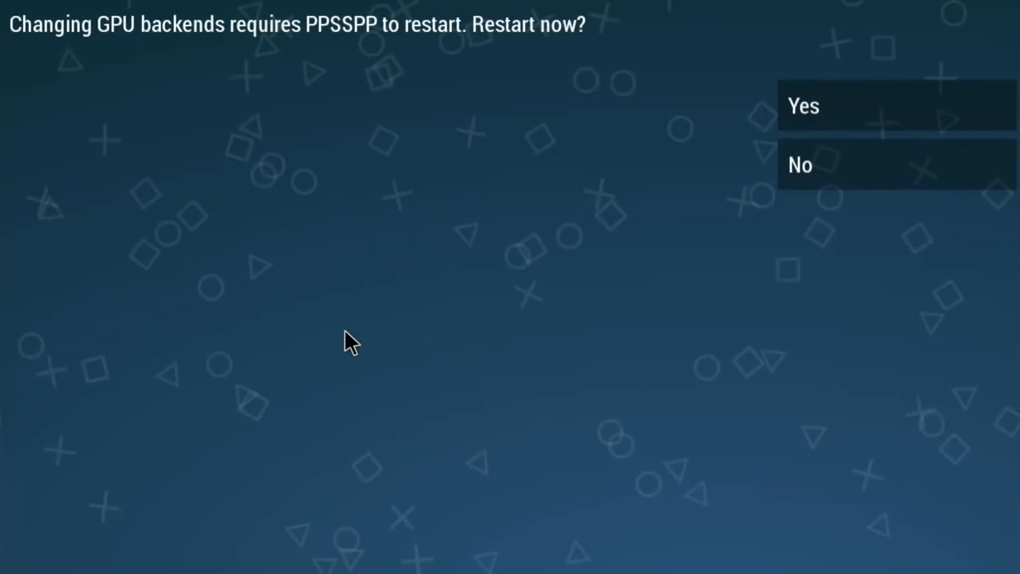
click(803, 105)
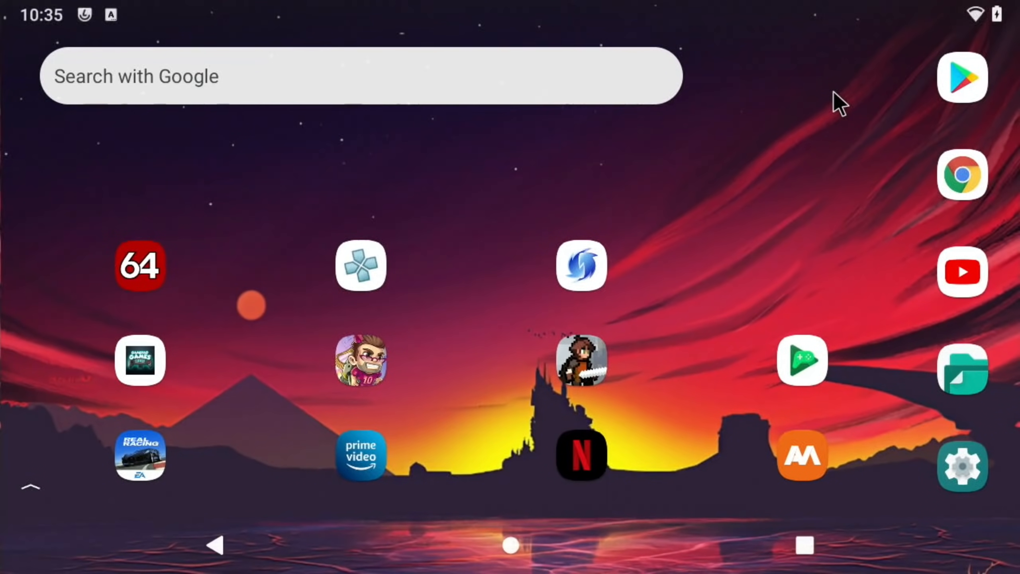
mouse_move(640, 253)
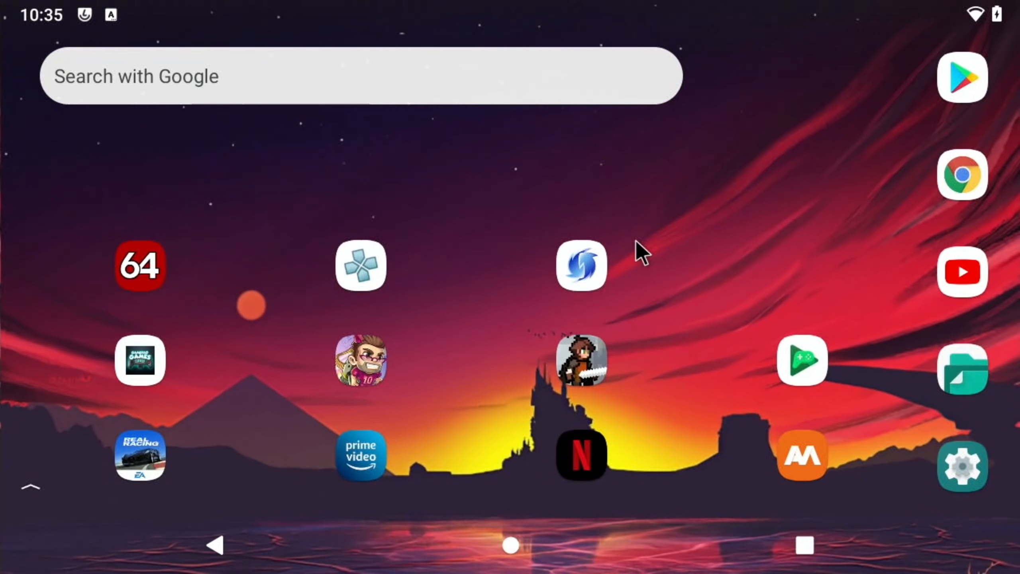
mouse_move(451, 445)
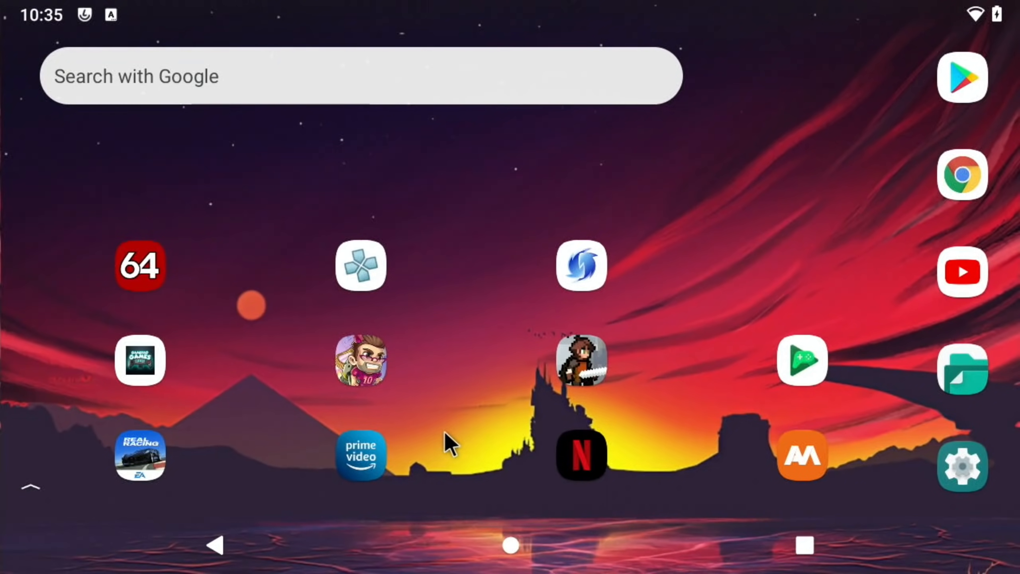
mouse_move(367, 345)
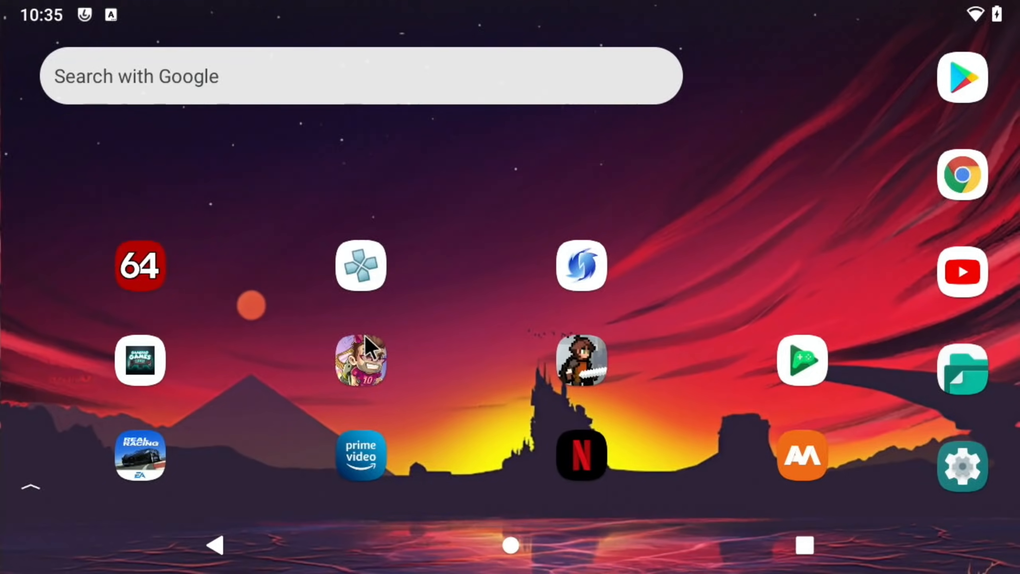
mouse_move(361, 283)
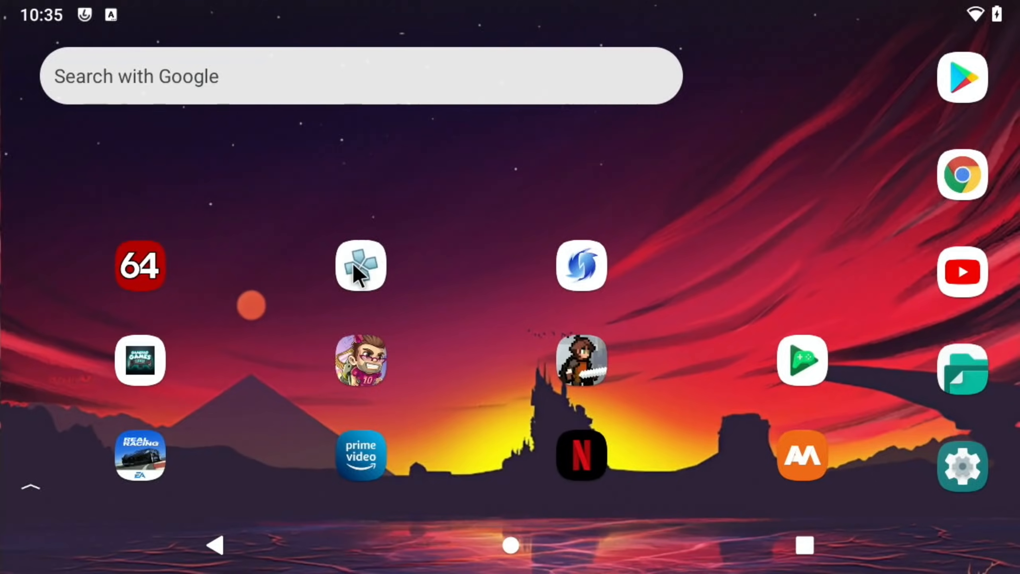
Step: Relaunch PPSSPP and view its graphics settings, where the backend still reads OpenGL
click(360, 265)
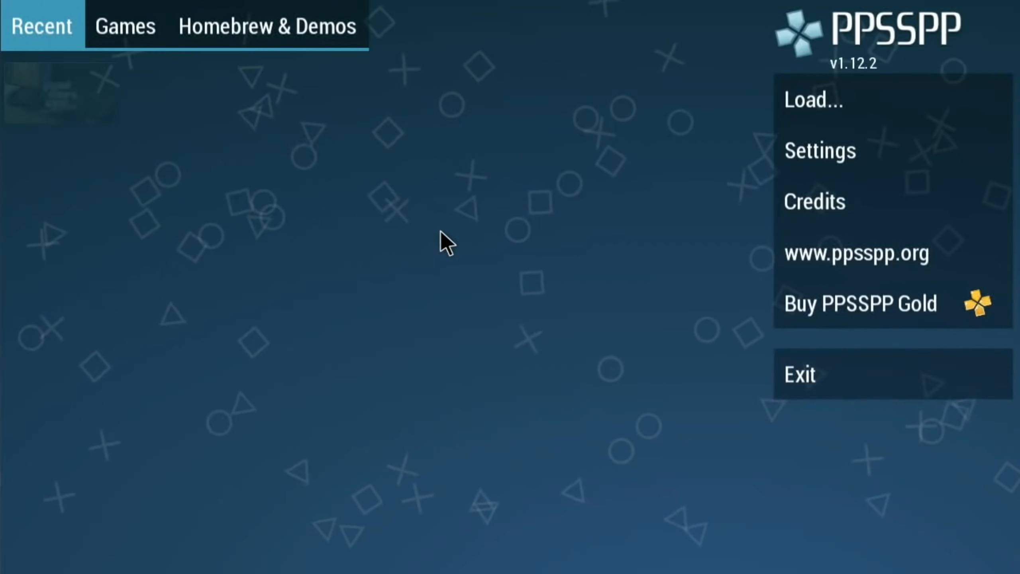
click(820, 151)
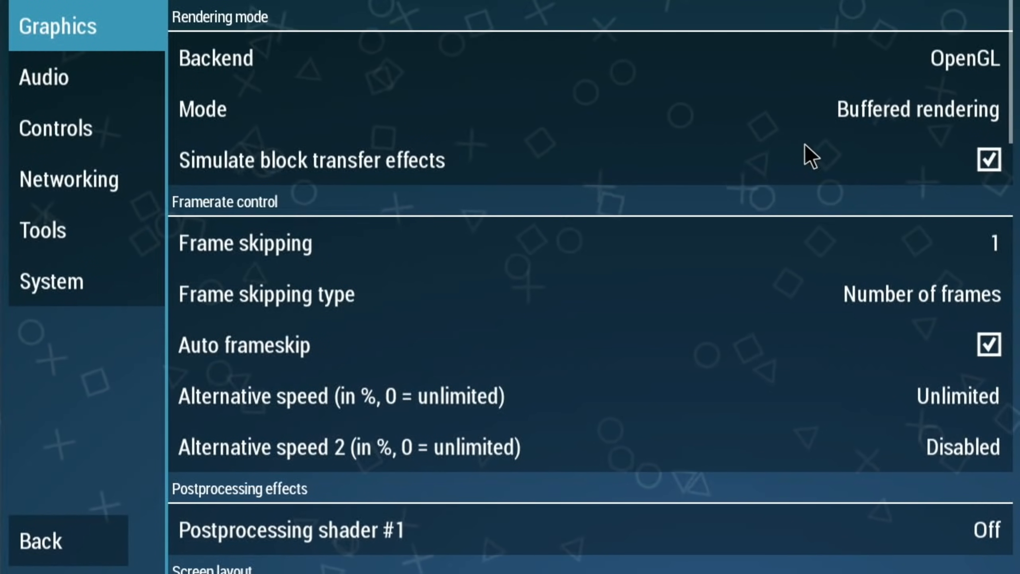
mouse_move(678, 71)
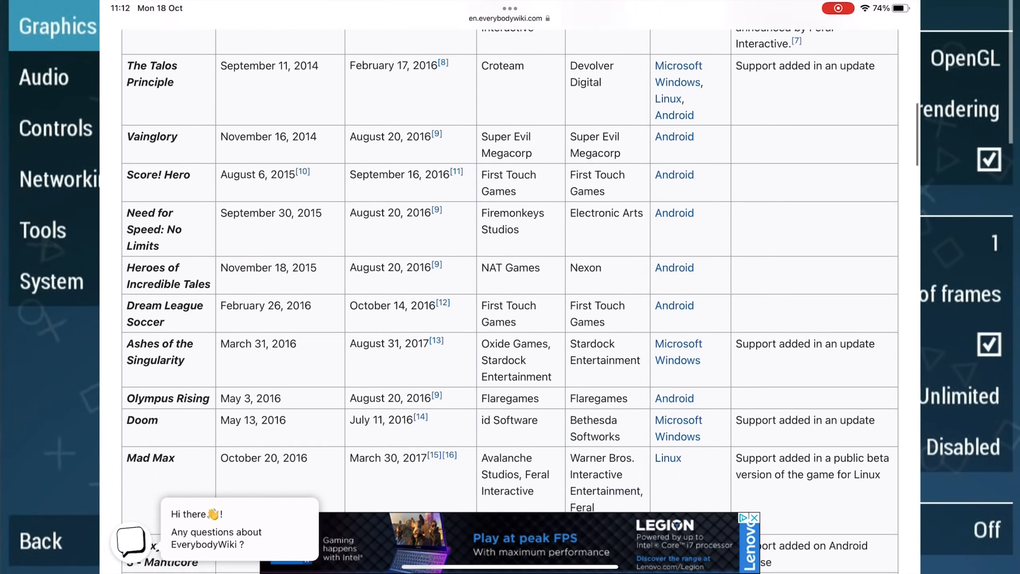
scroll(down, 3)
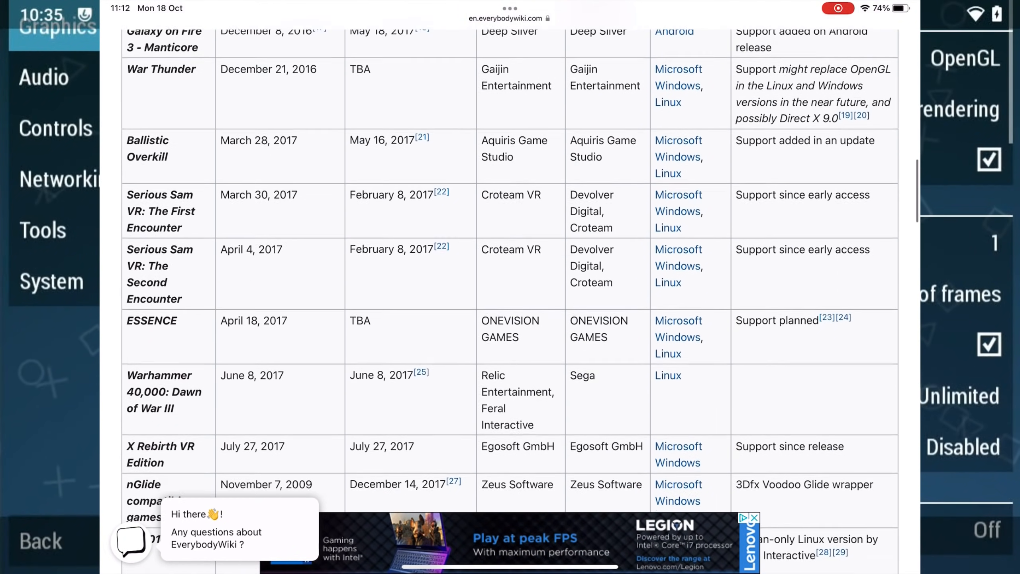